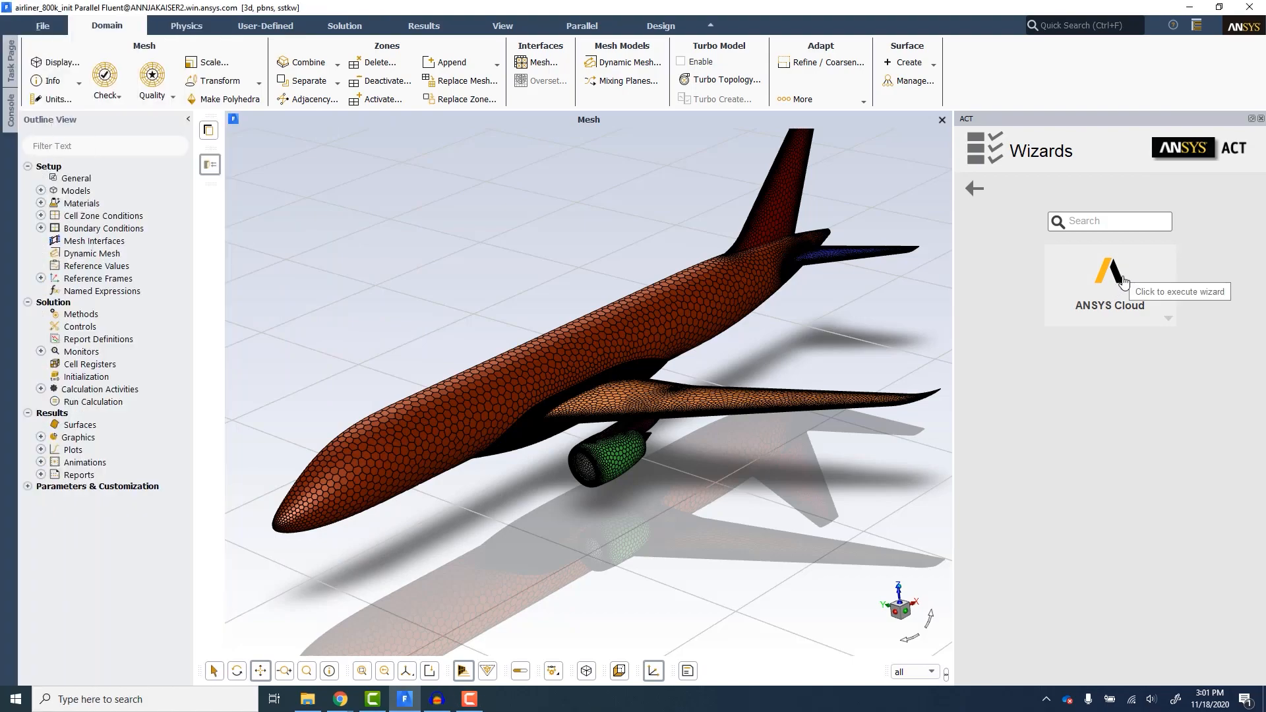
click(1108, 274)
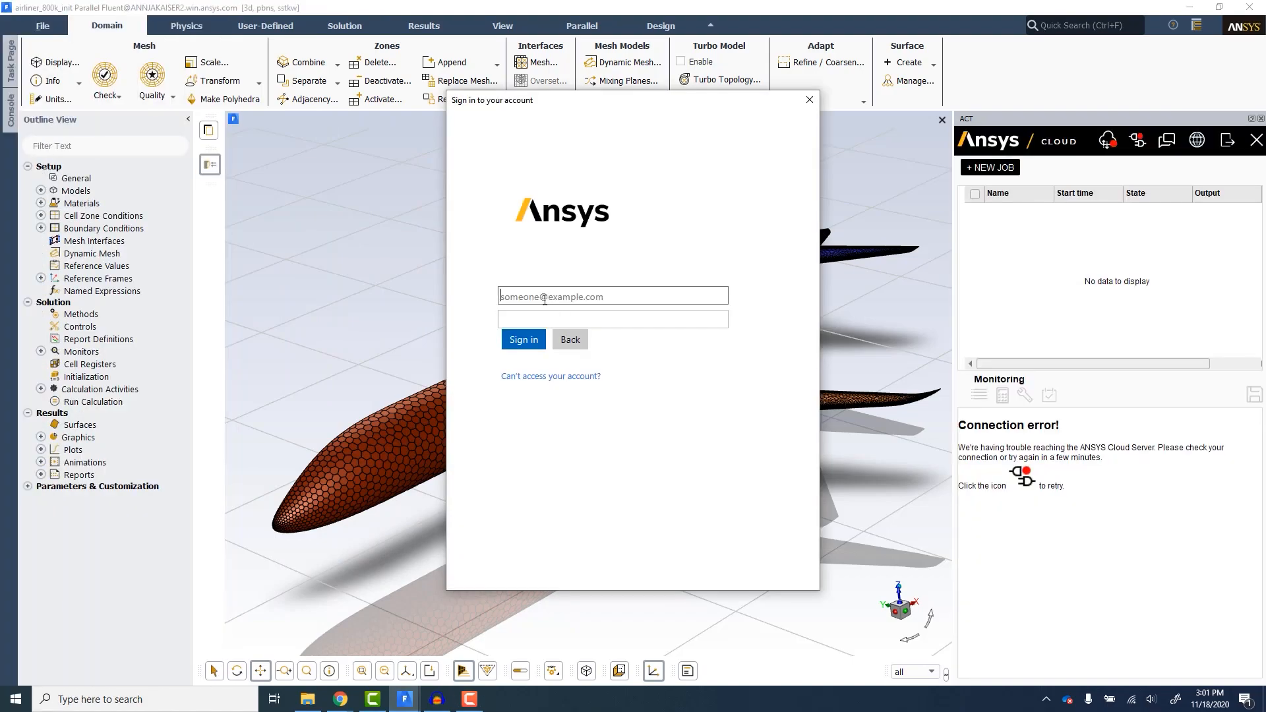
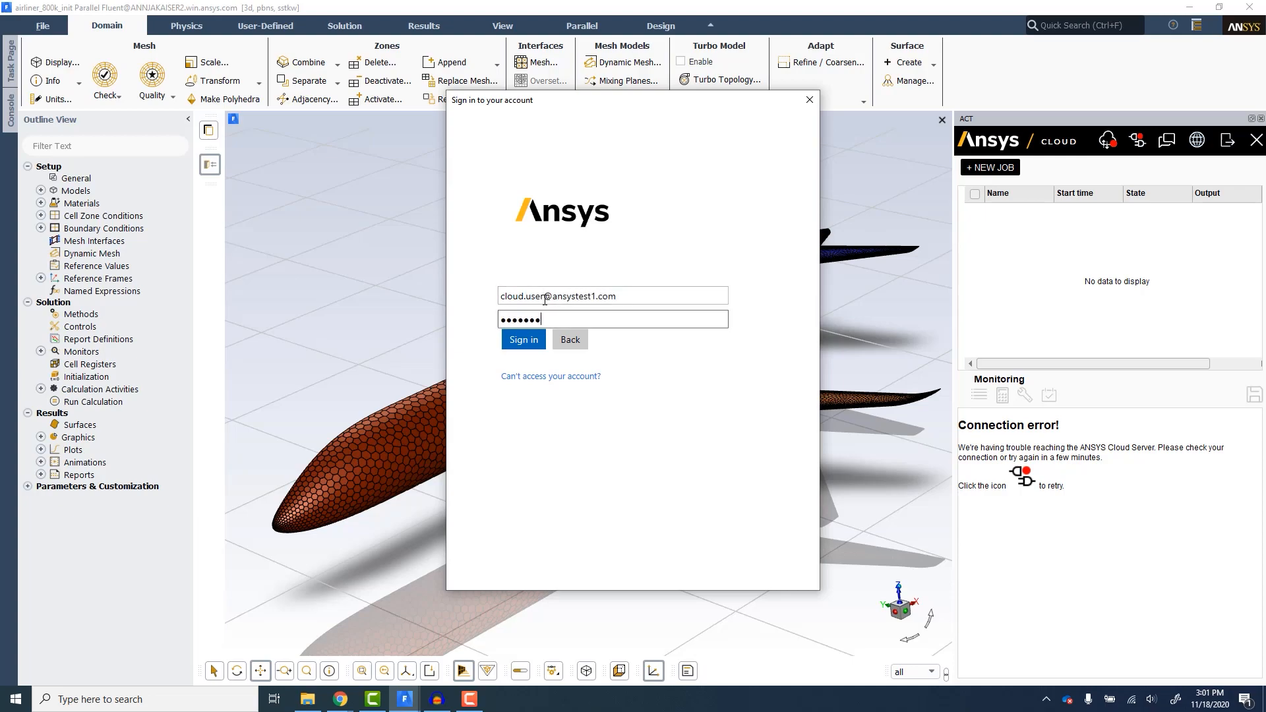
Sign in to Ansys Cloud and start a new job named Airliner
click(522, 339)
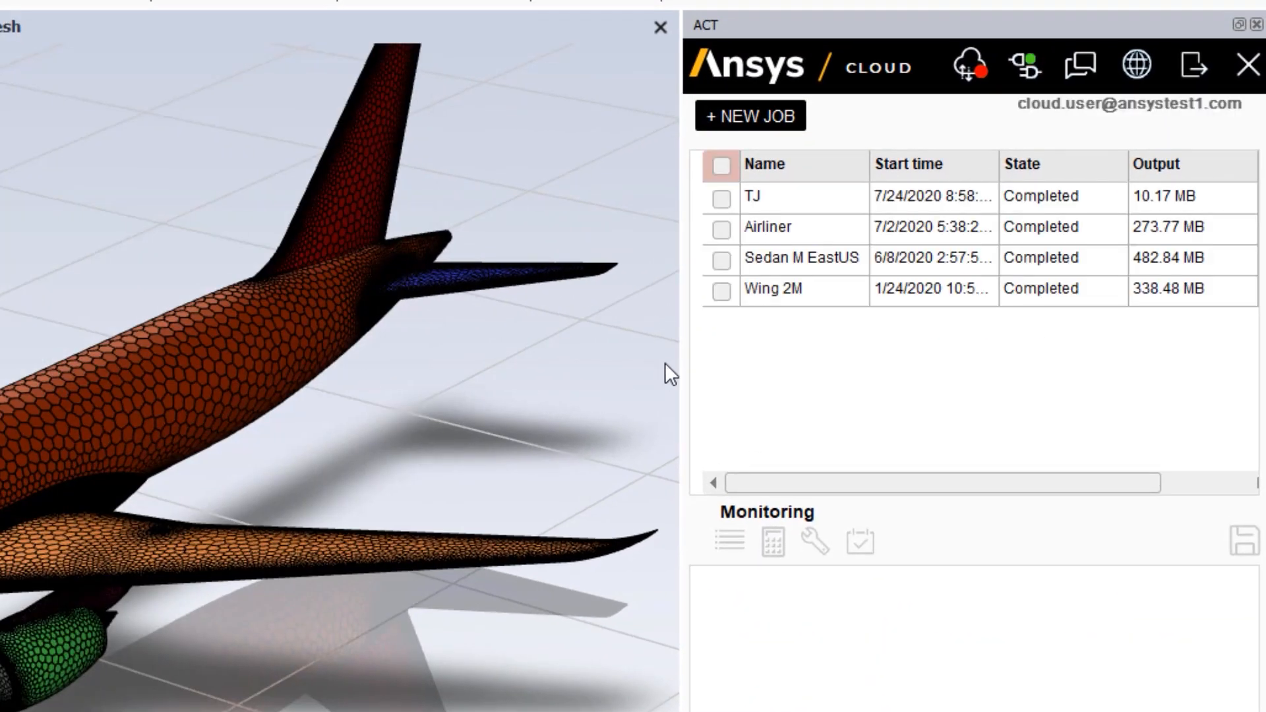
mouse_move(749, 117)
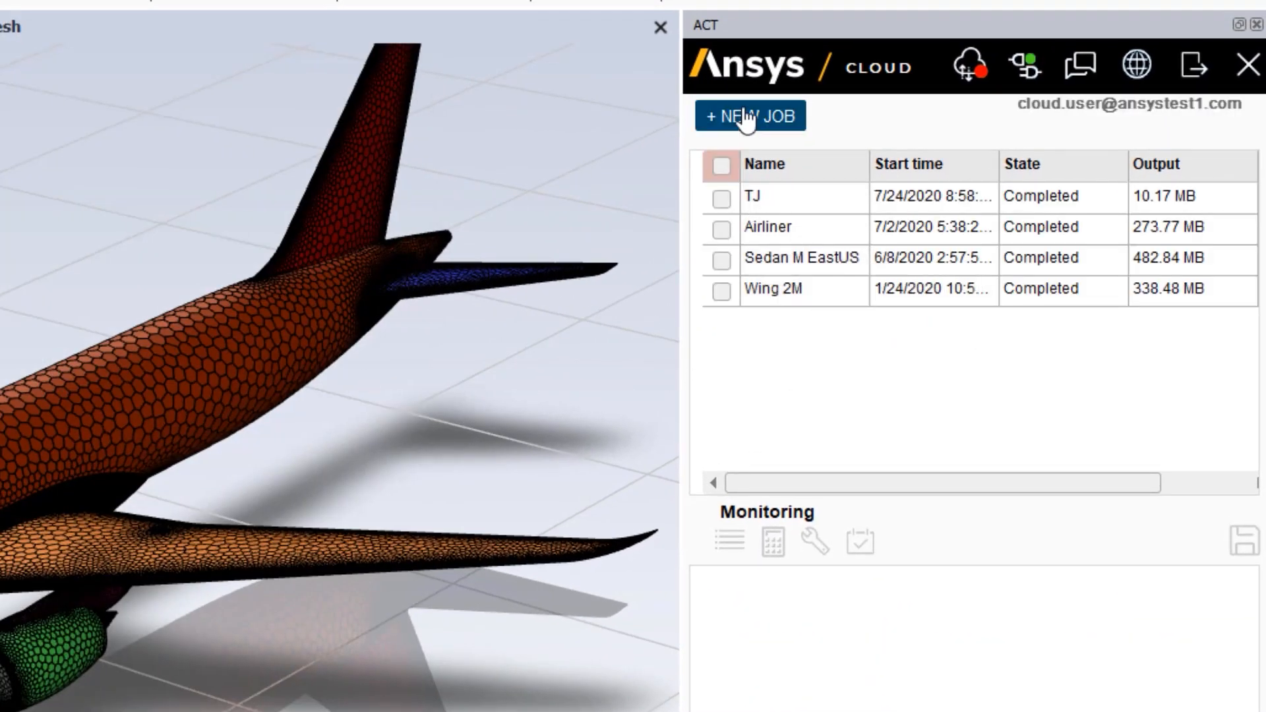
click(749, 116)
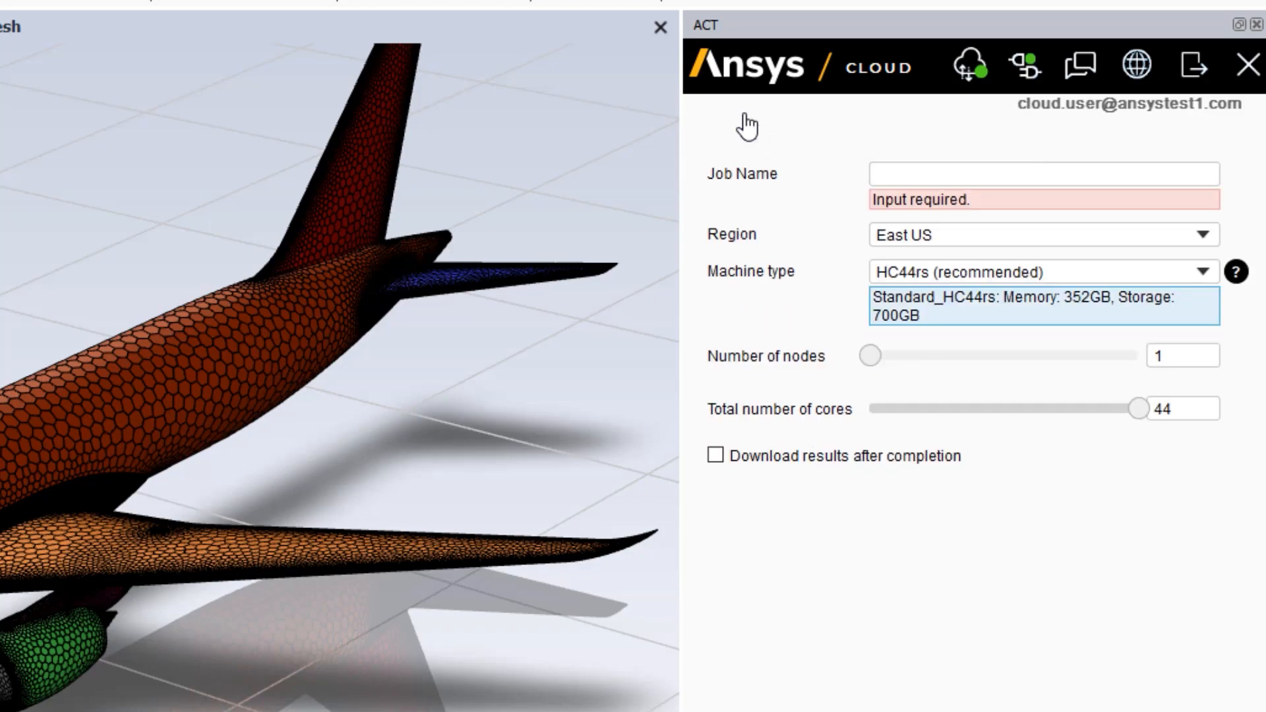
click(1043, 173)
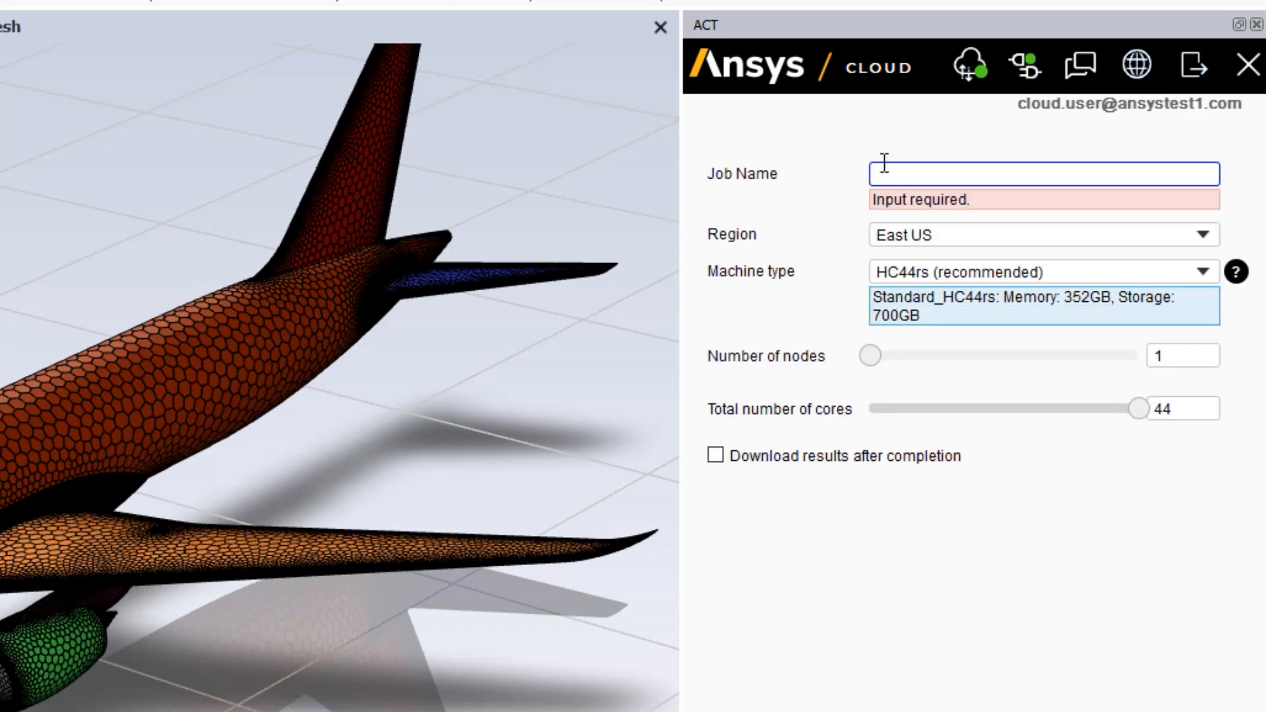
text(Airliner)
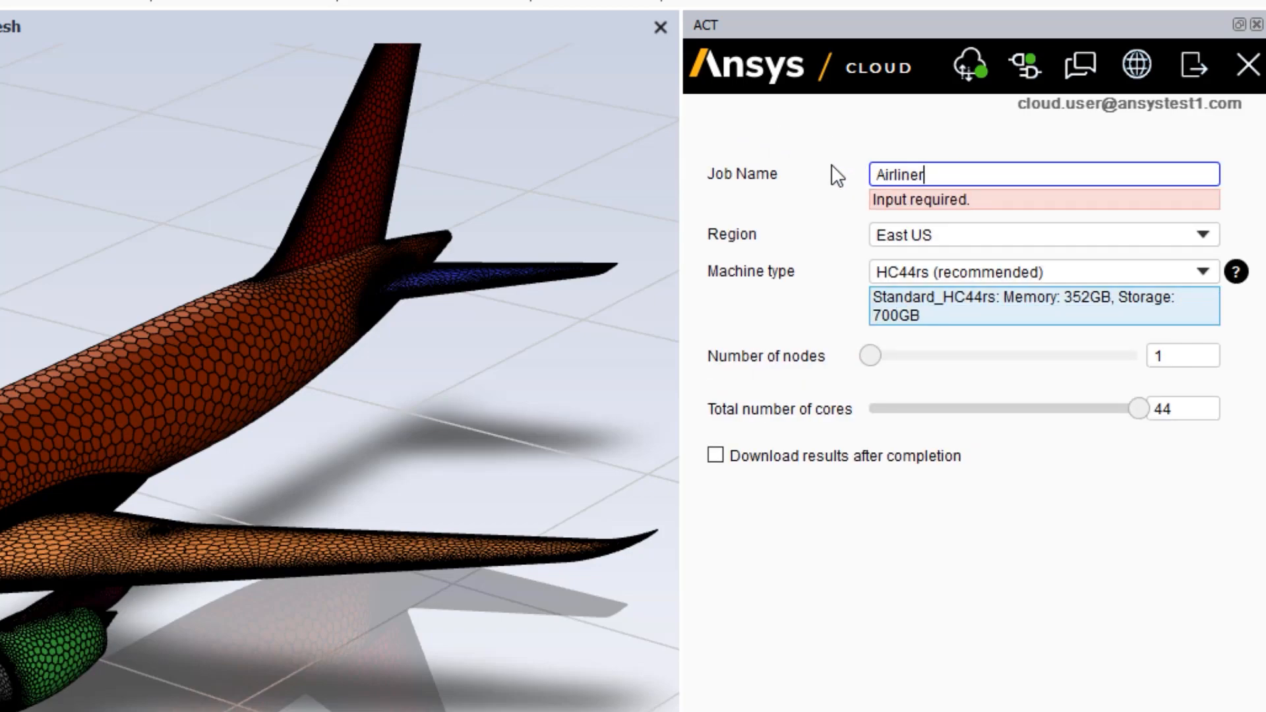
Keep the East US region and choose HB120rs_v2 as the machine type
click(1199, 234)
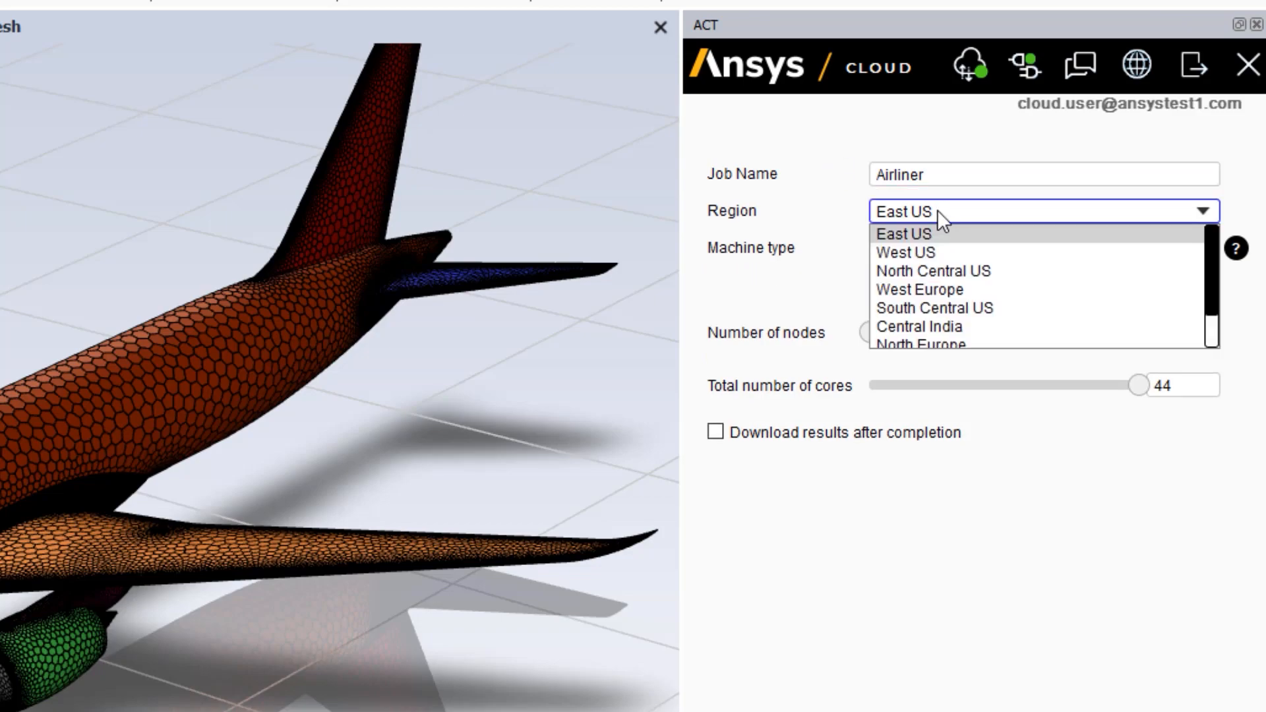
mouse_move(917, 326)
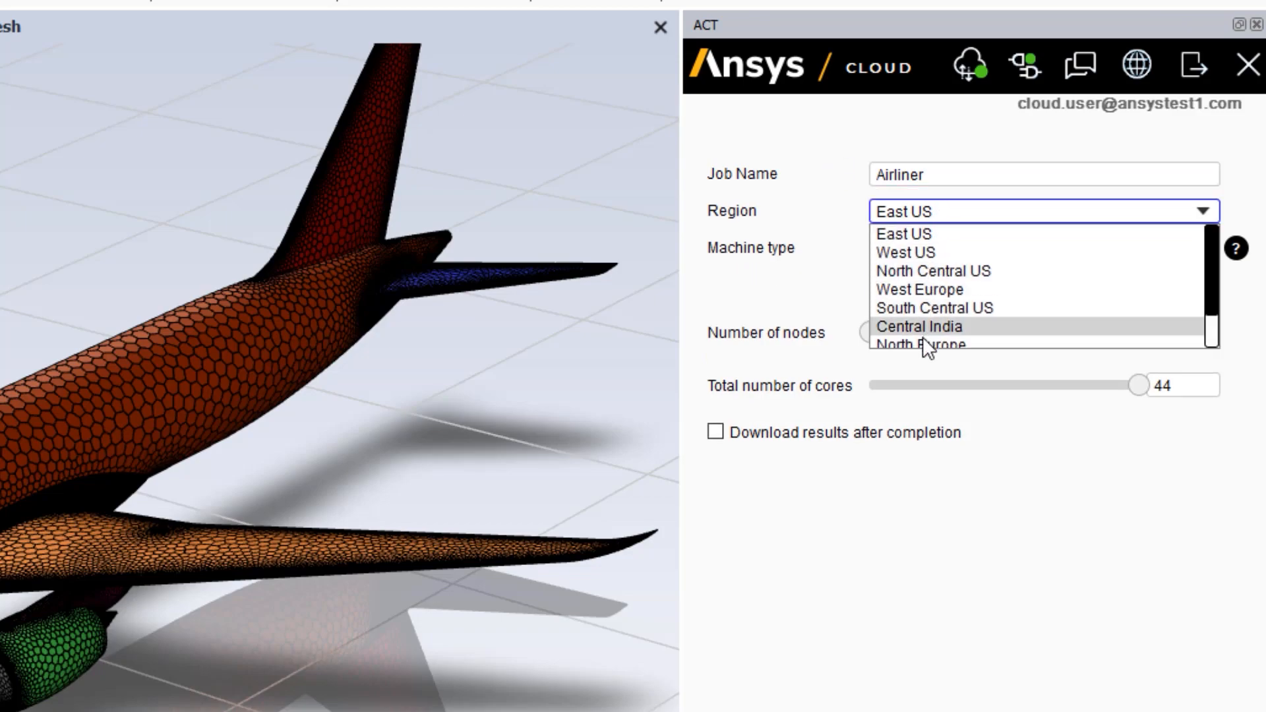
click(902, 234)
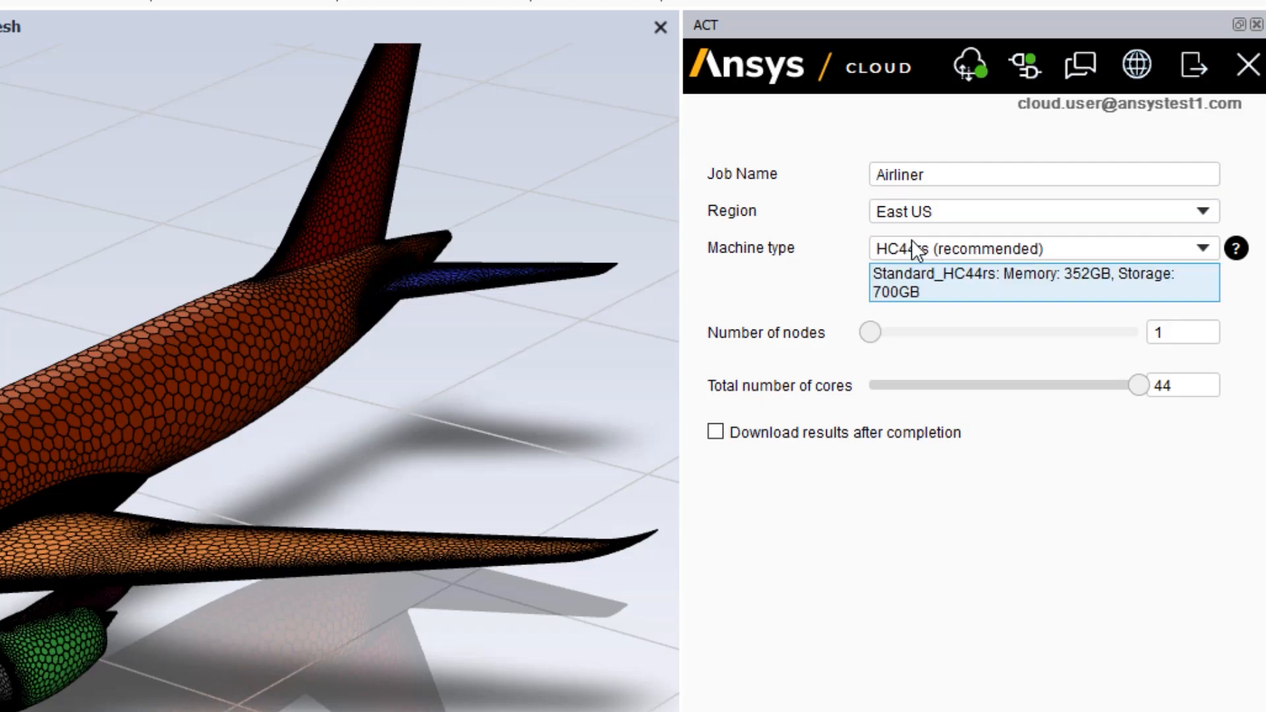
click(1203, 248)
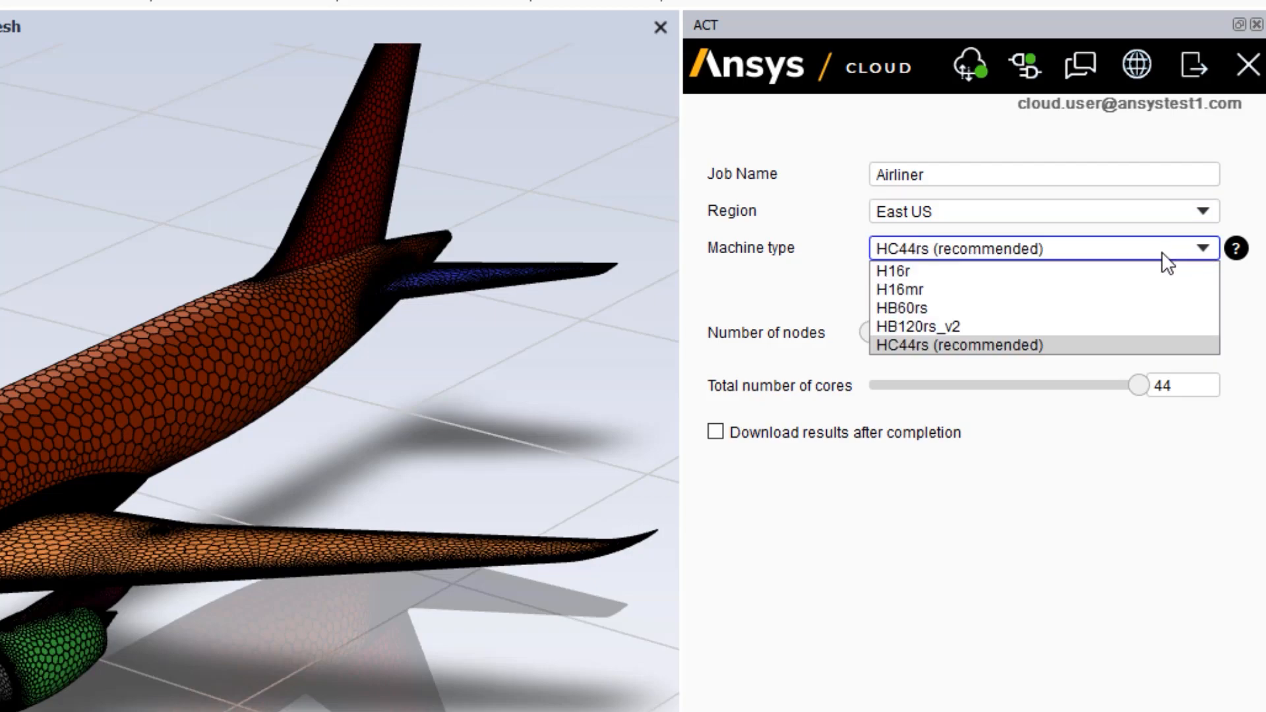
mouse_move(910, 308)
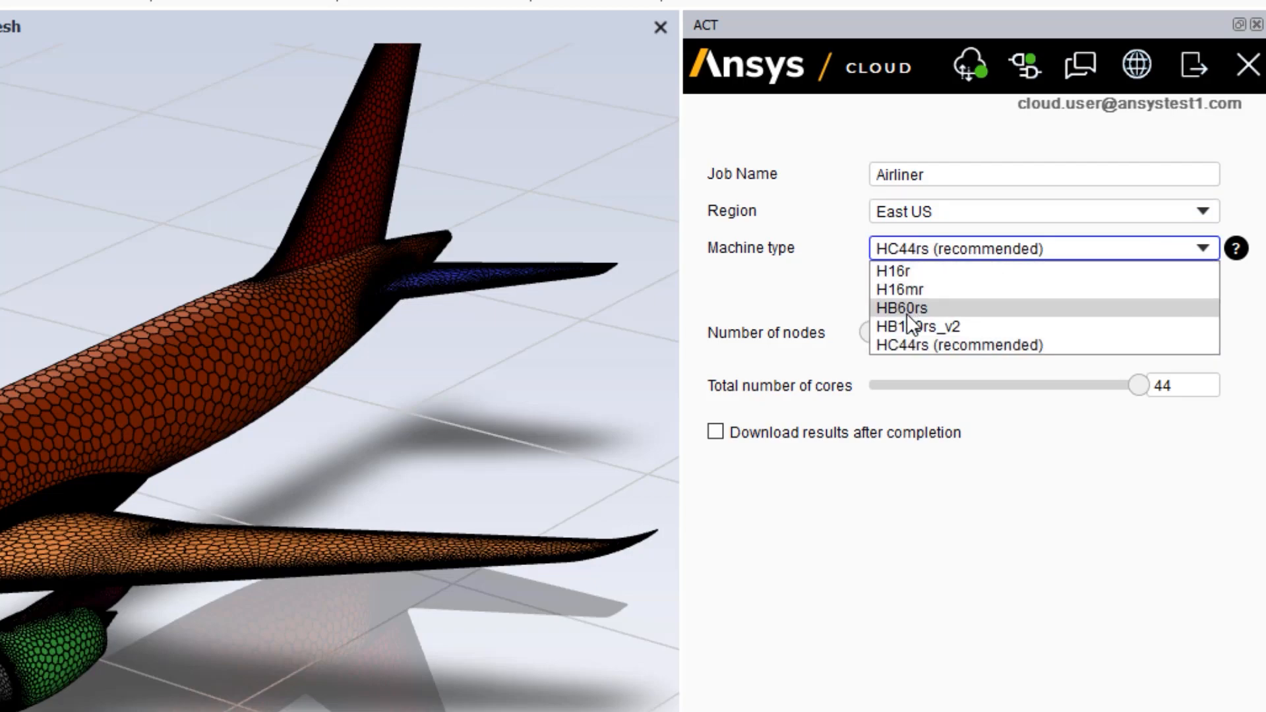
mouse_move(910, 327)
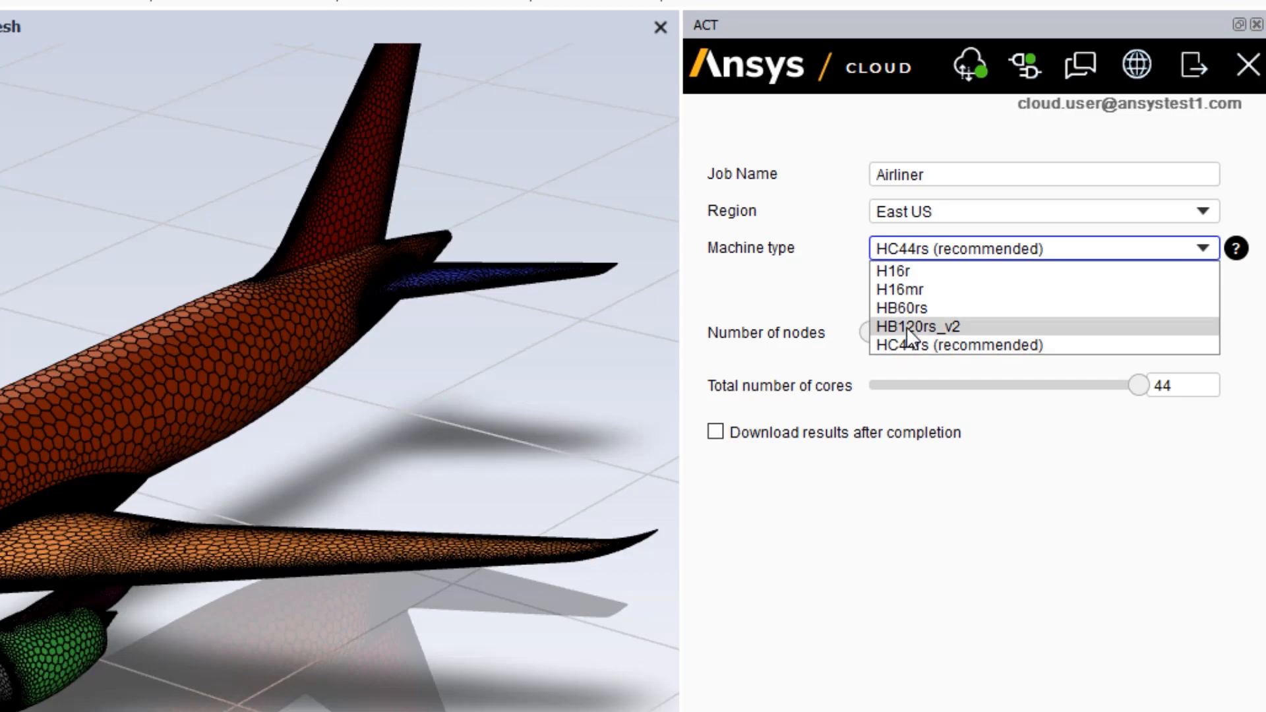
click(918, 327)
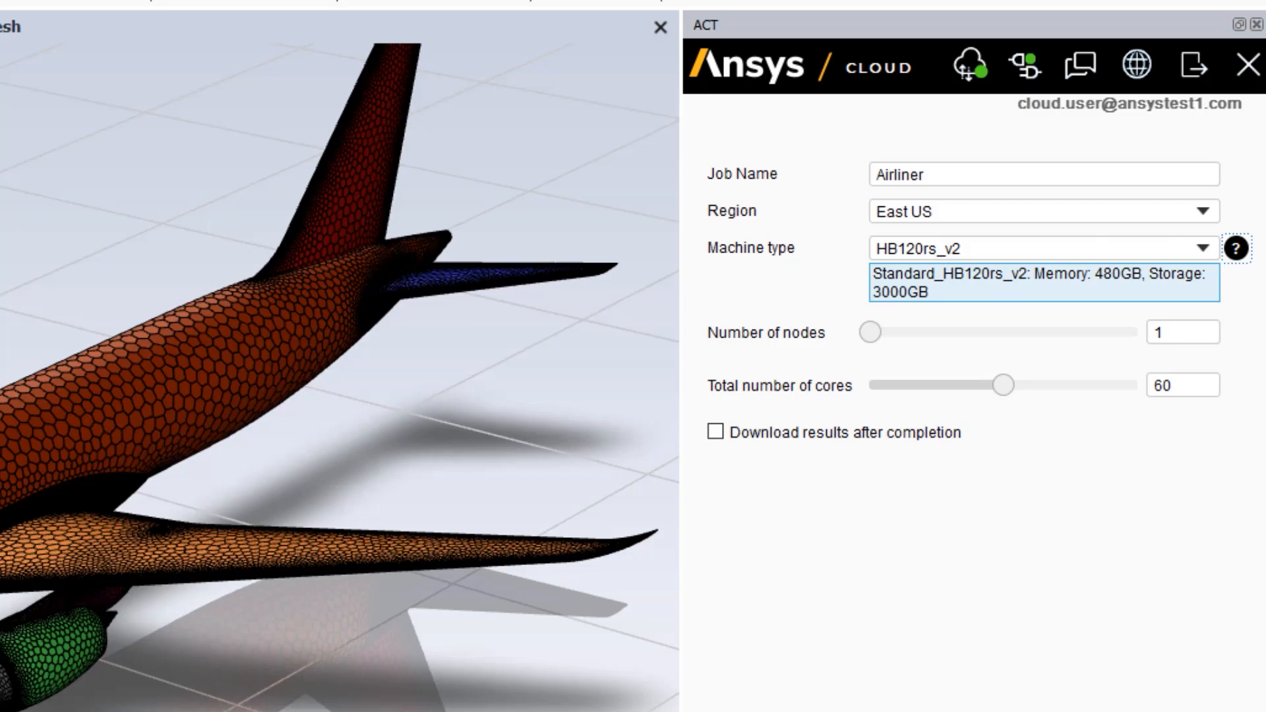
Open the Machine type help article and scroll to its Detailed Benchmark Results
click(1231, 248)
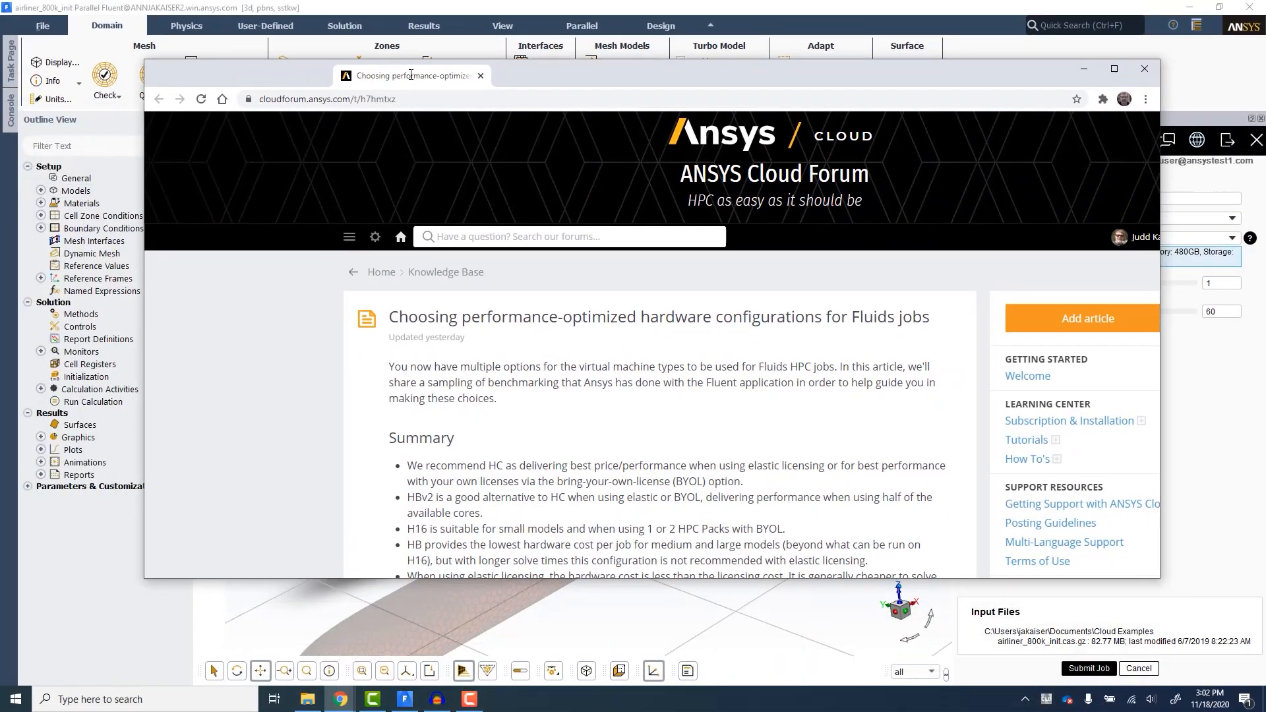
click(1113, 68)
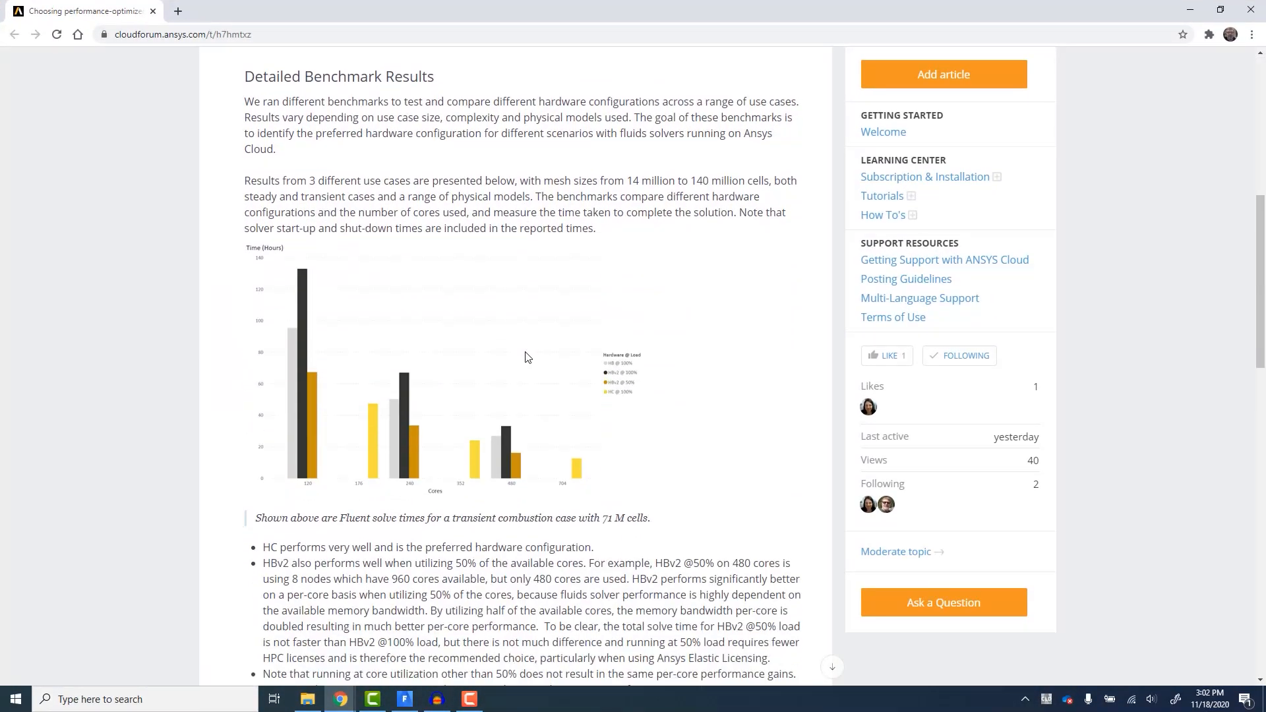
scroll(down, 3)
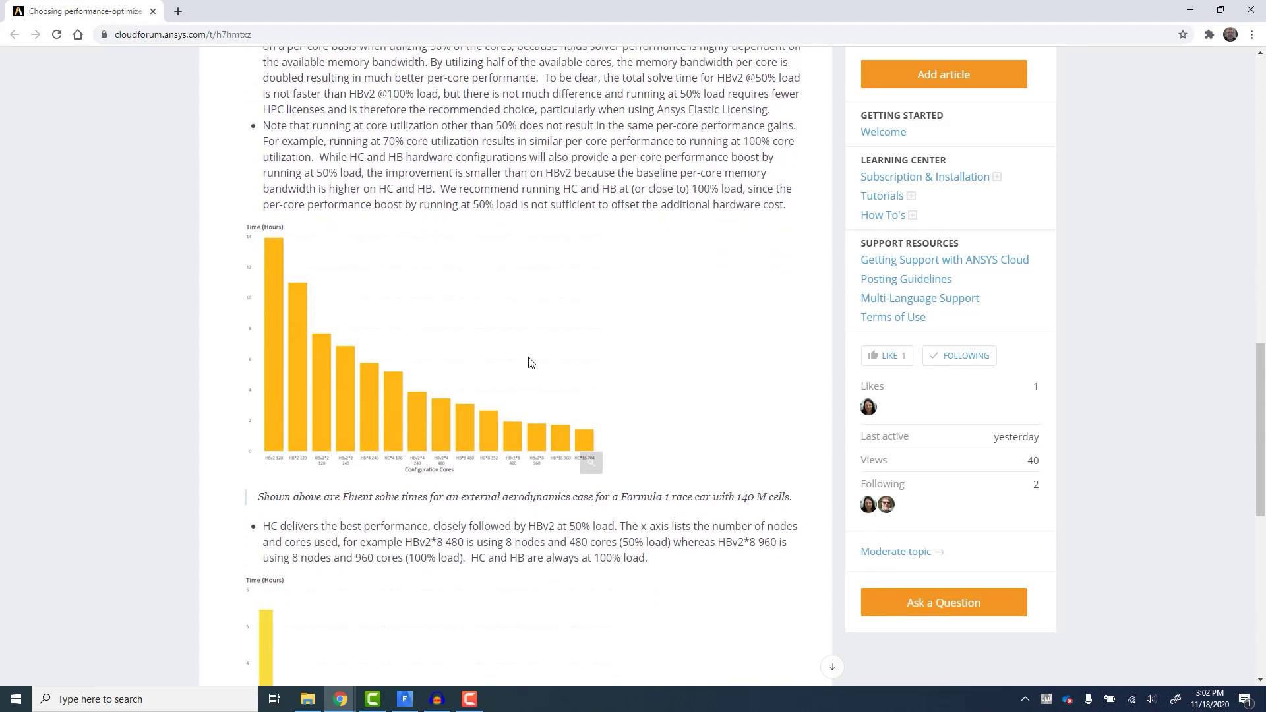
scroll(down, 3)
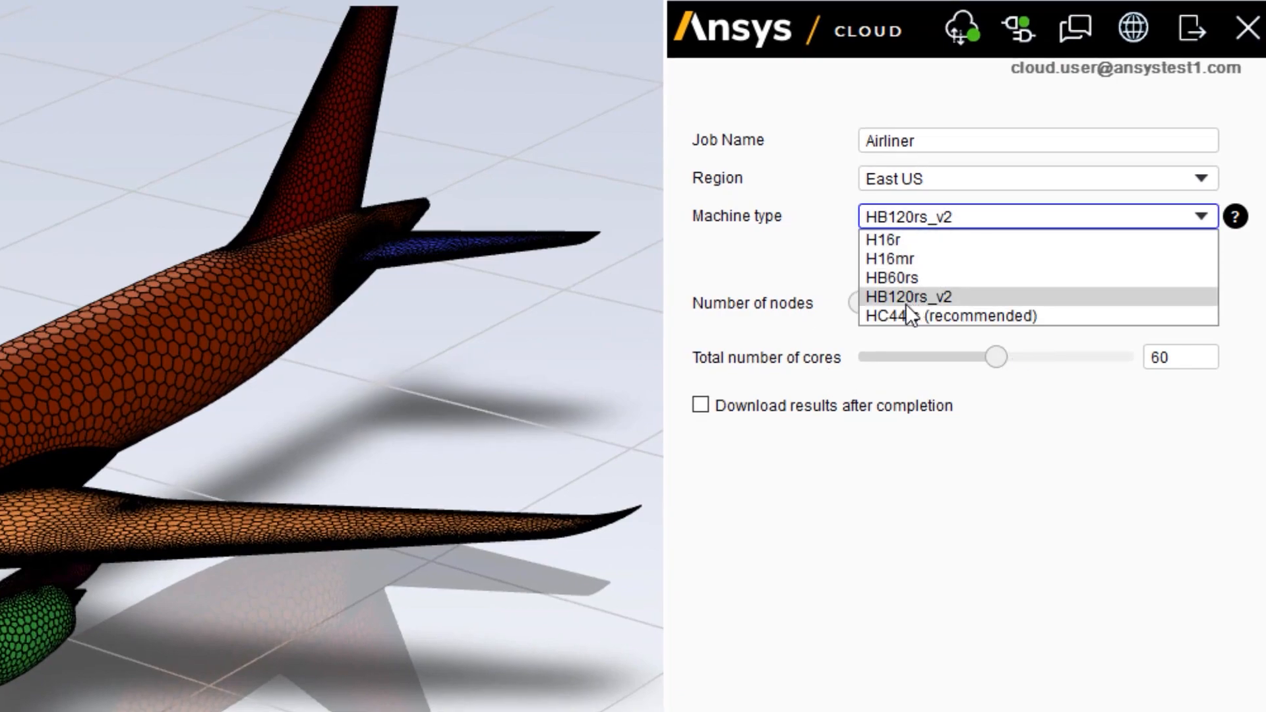
Switch the job to HC44rs (recommended) machines, 3 nodes with 132 cores
click(949, 316)
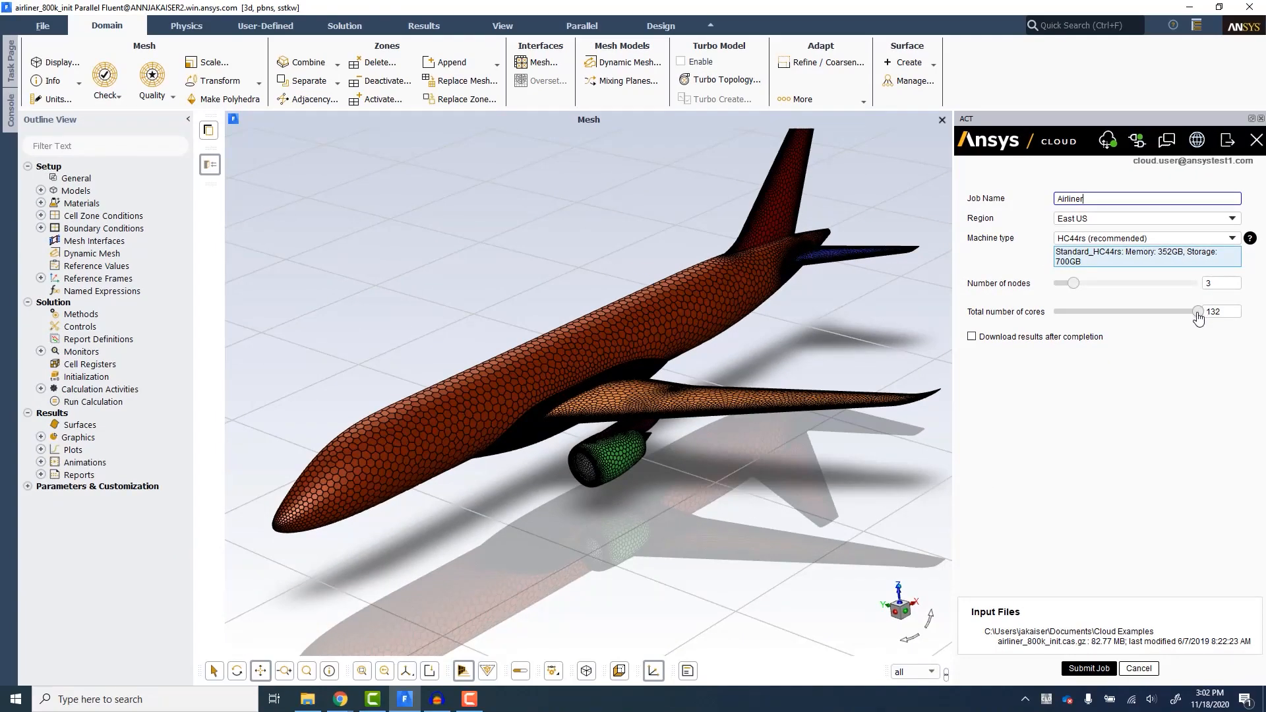
Submit the Airliner job, confirm it is Running, and open the Cloud Portal
click(1087, 668)
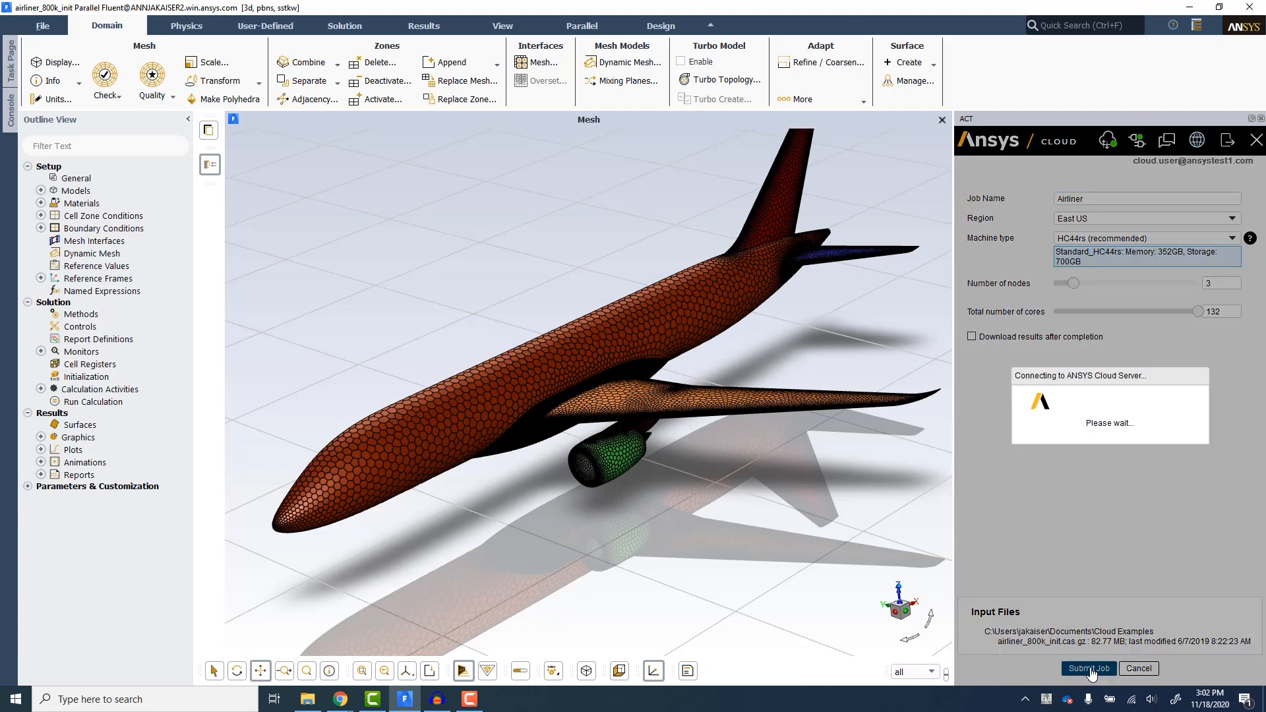
click(1087, 668)
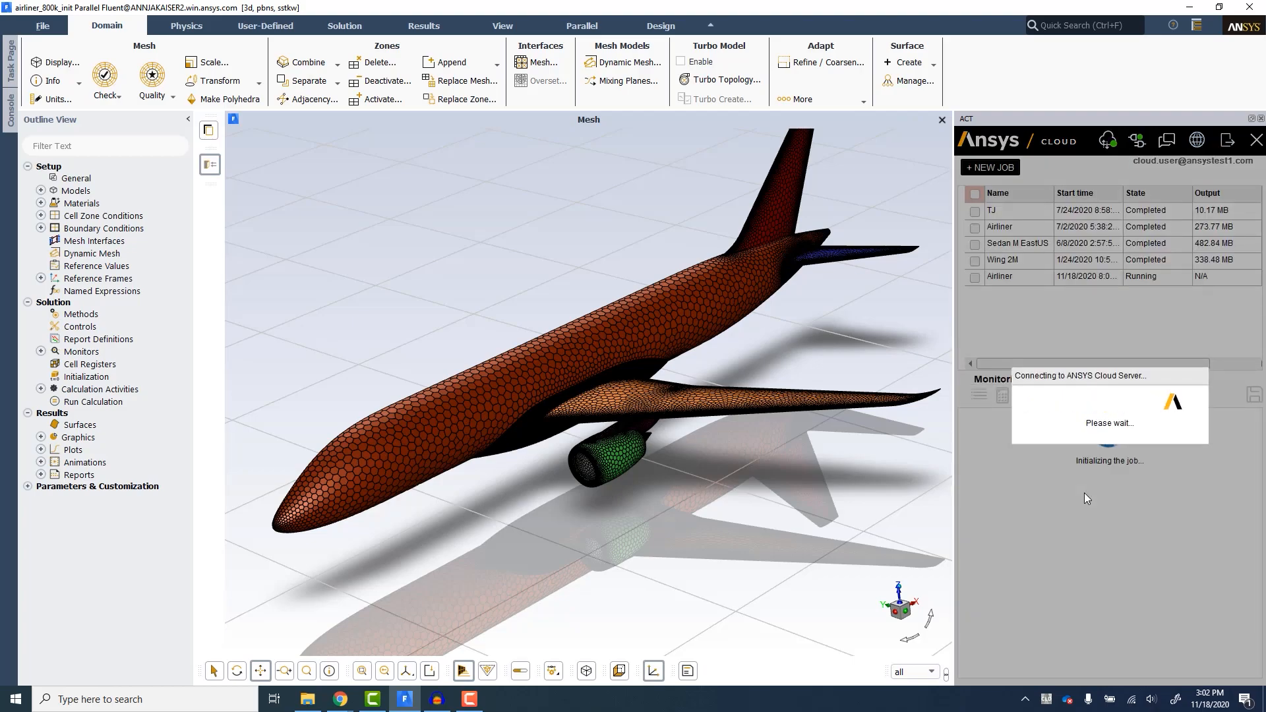
click(1000, 276)
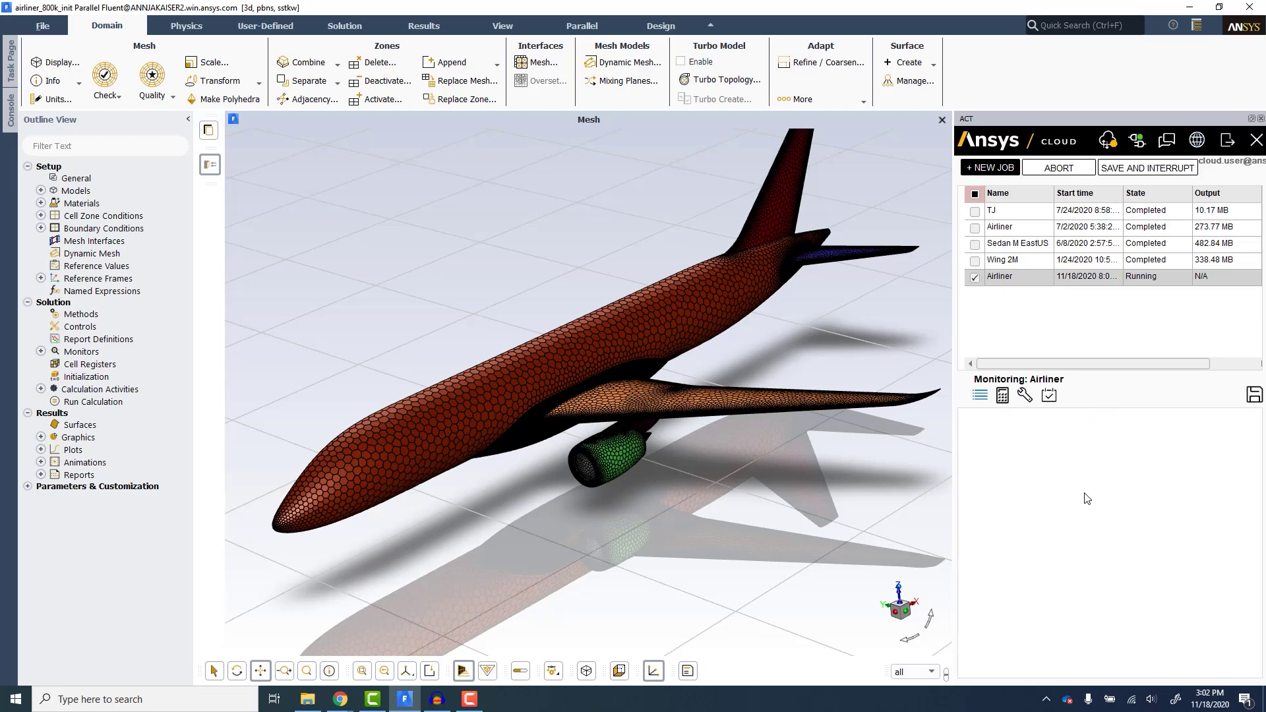
mouse_move(1147, 291)
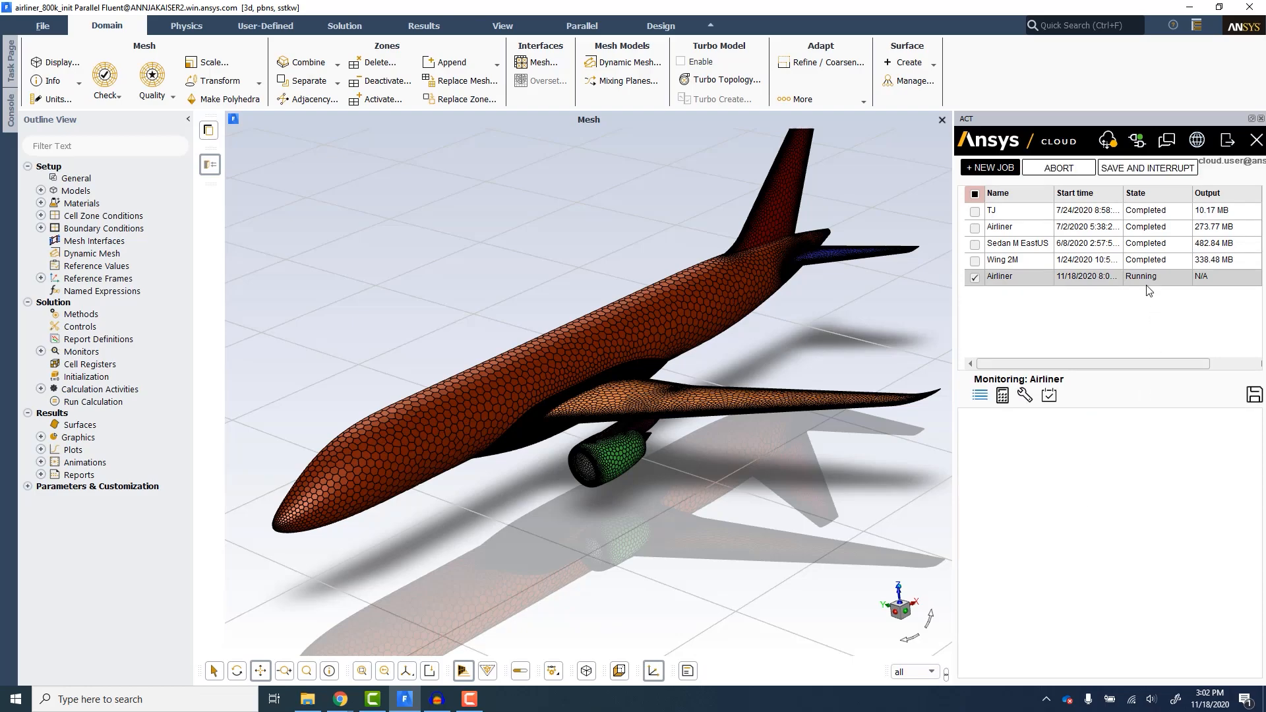
mouse_move(1142, 277)
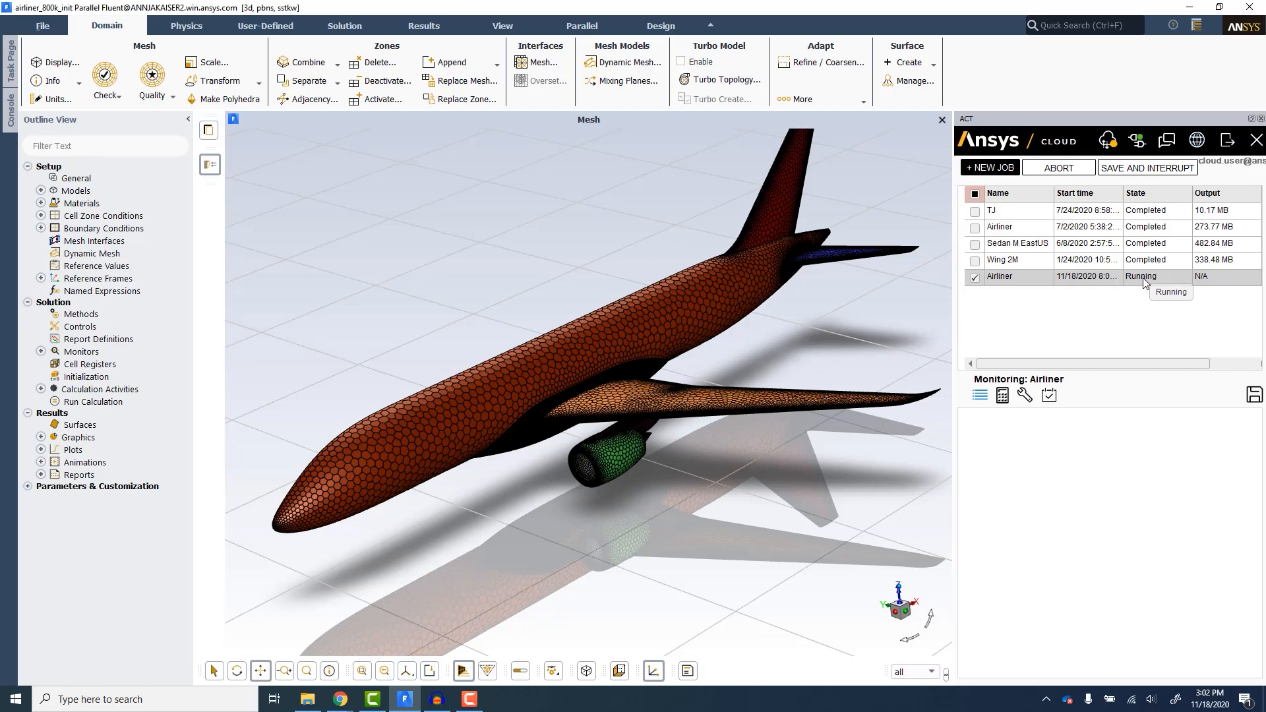
mouse_move(1197, 140)
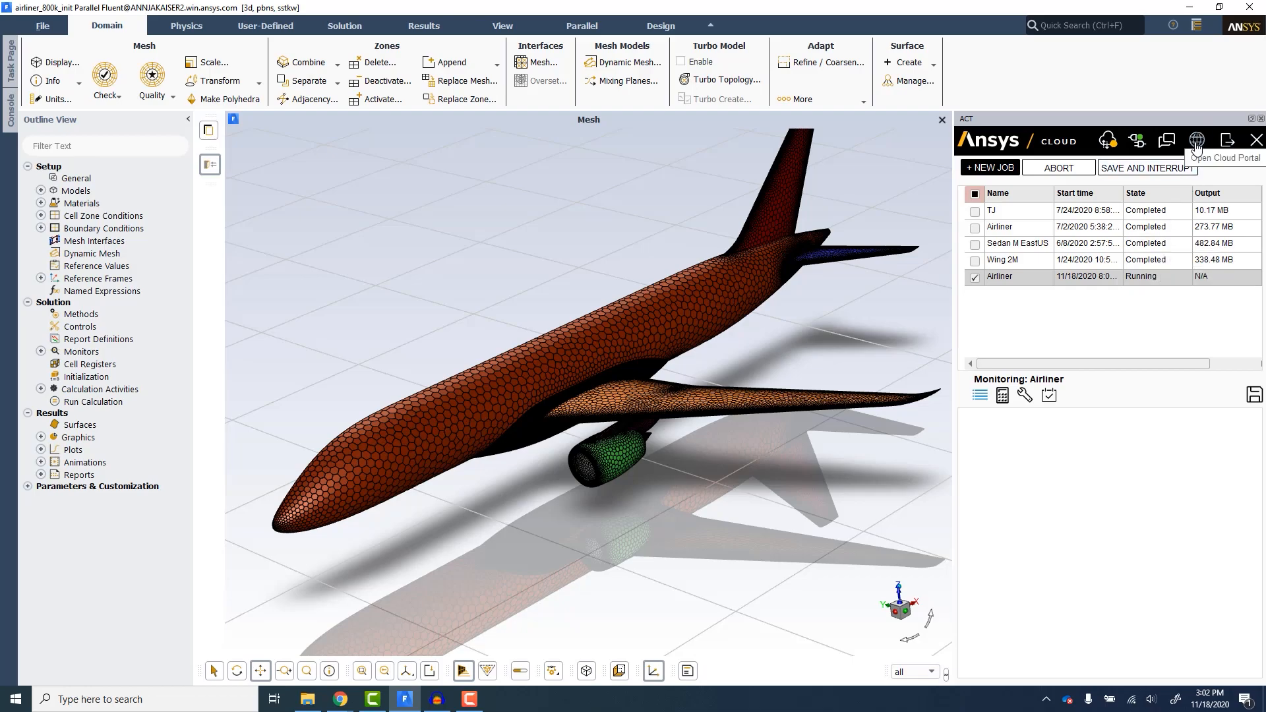
mouse_move(989, 167)
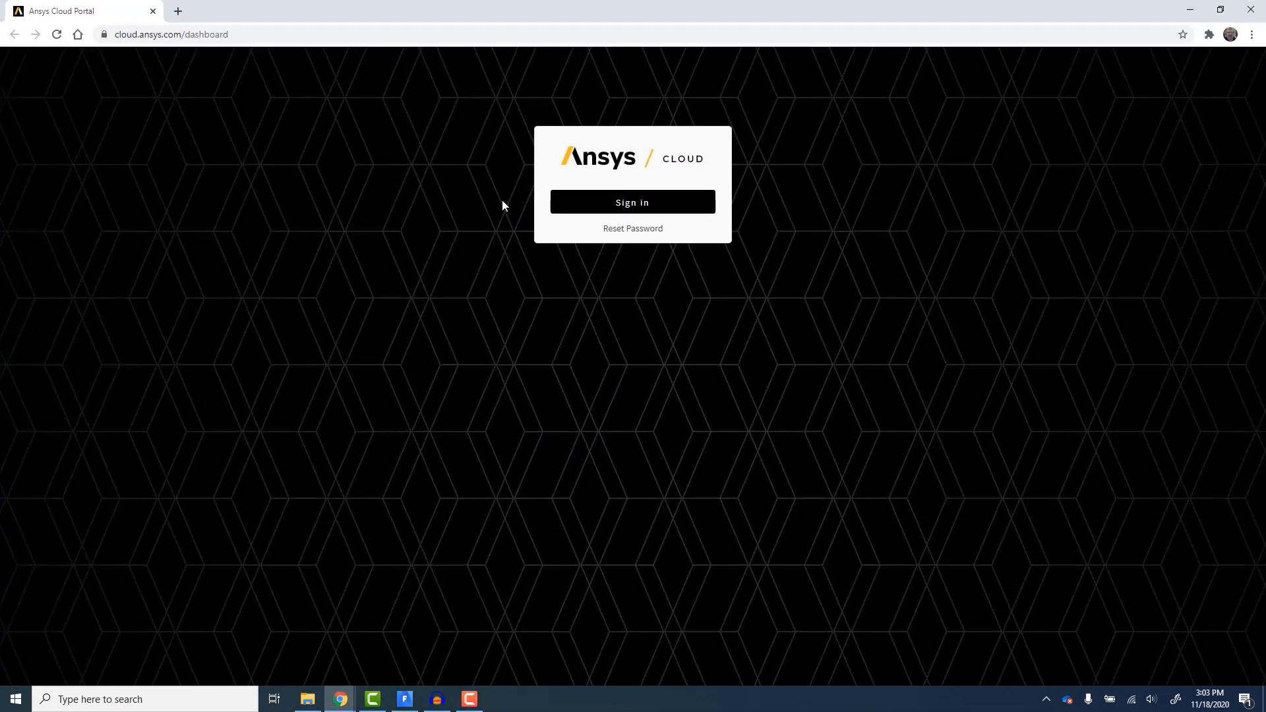
Sign in to the Cloud Portal with the account password via Microsoft login
click(632, 202)
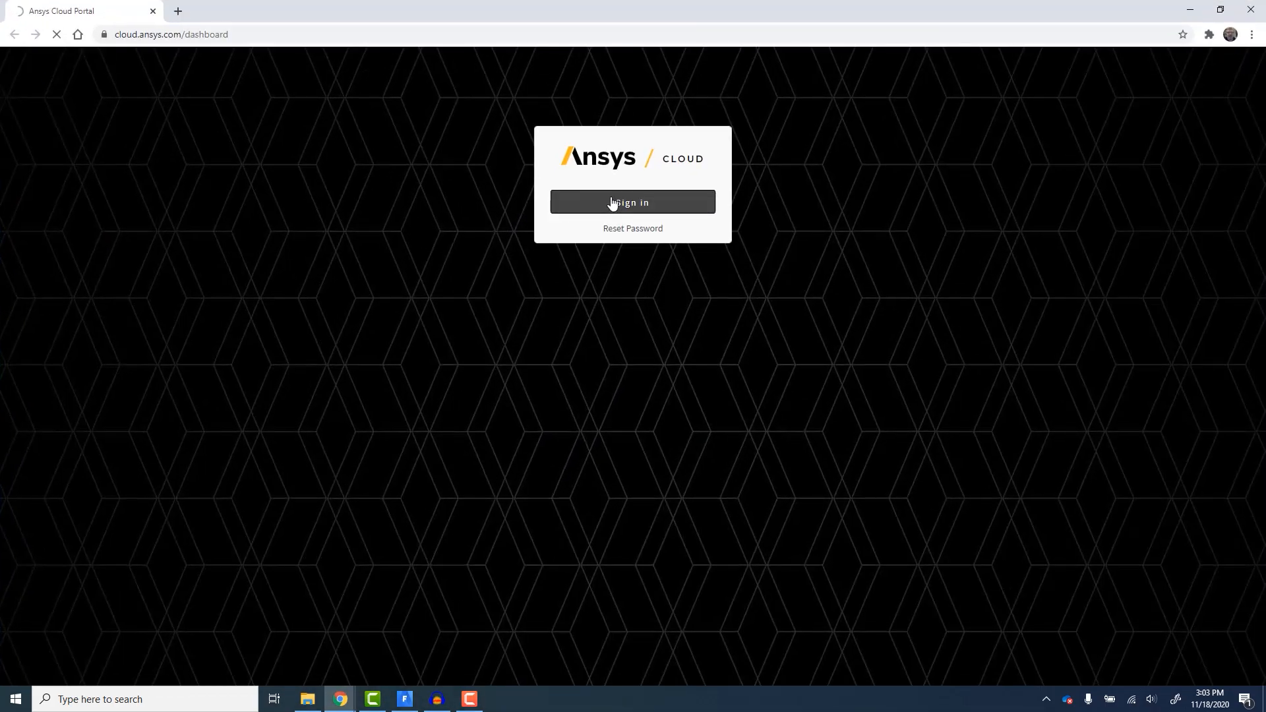
click(632, 202)
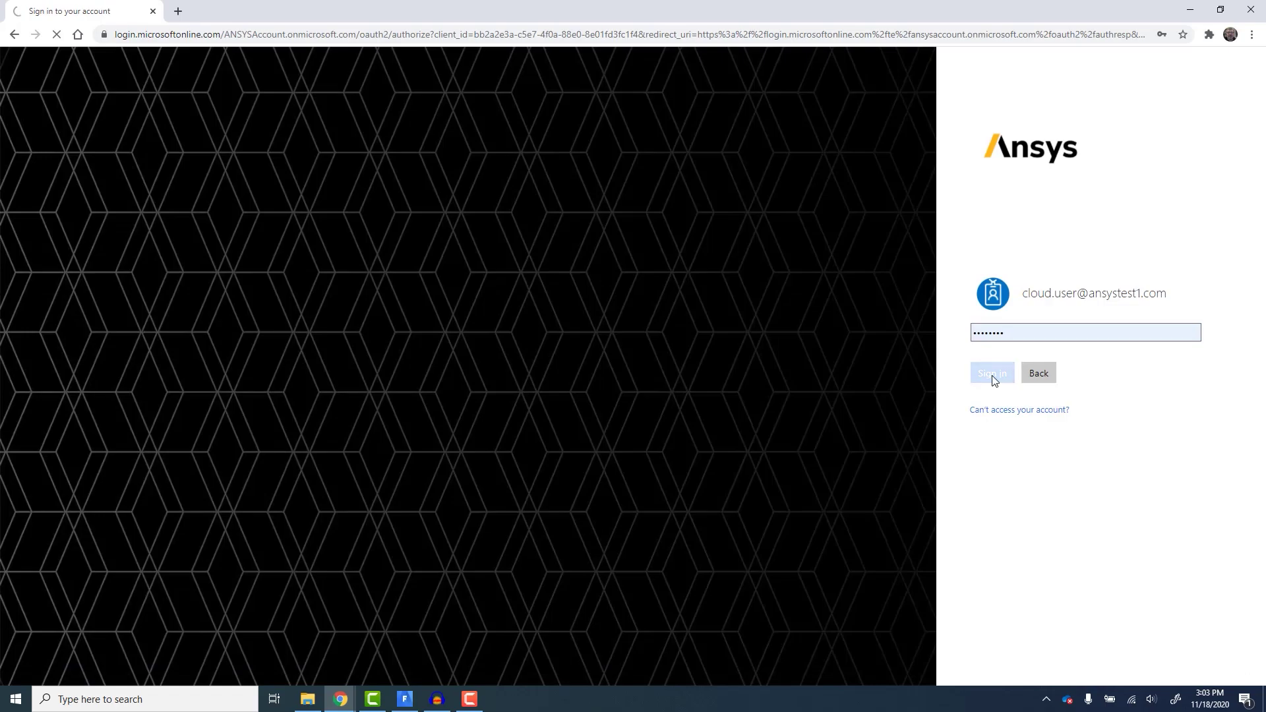
click(992, 372)
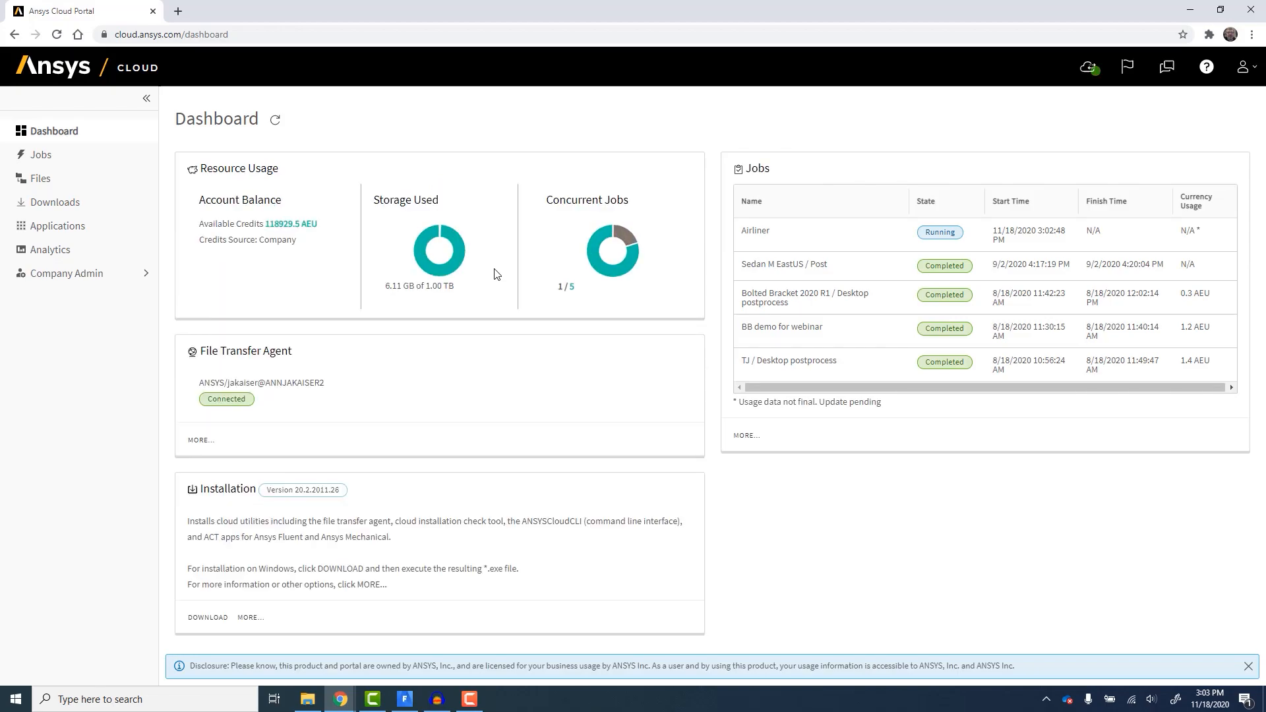
Open the running Airliner job from the Dashboard Jobs table to see its status
click(40, 154)
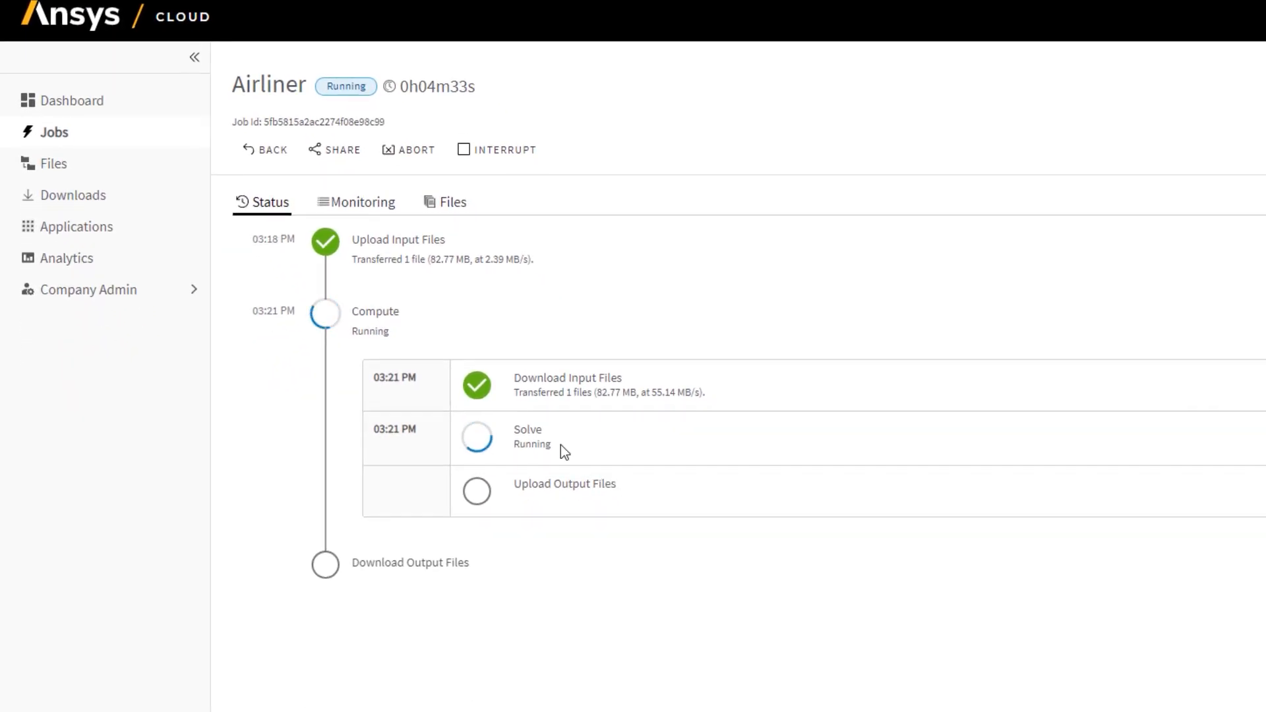
mouse_move(555, 454)
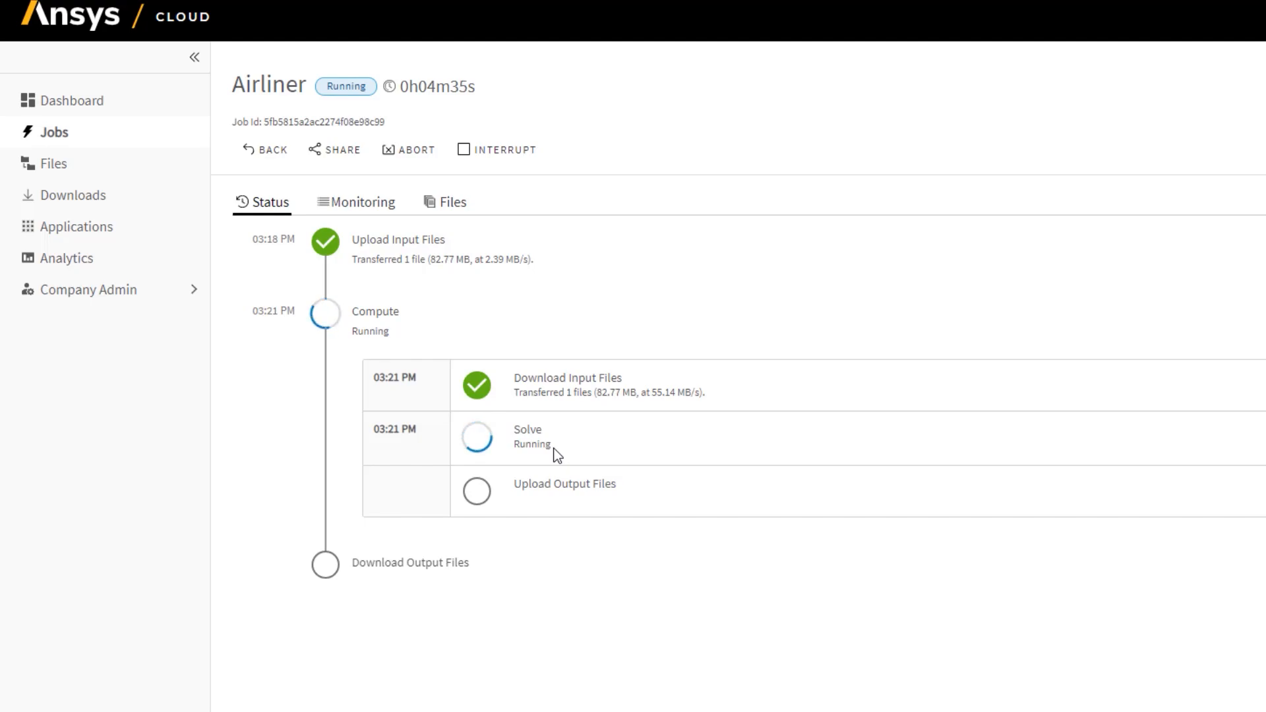
mouse_move(359, 201)
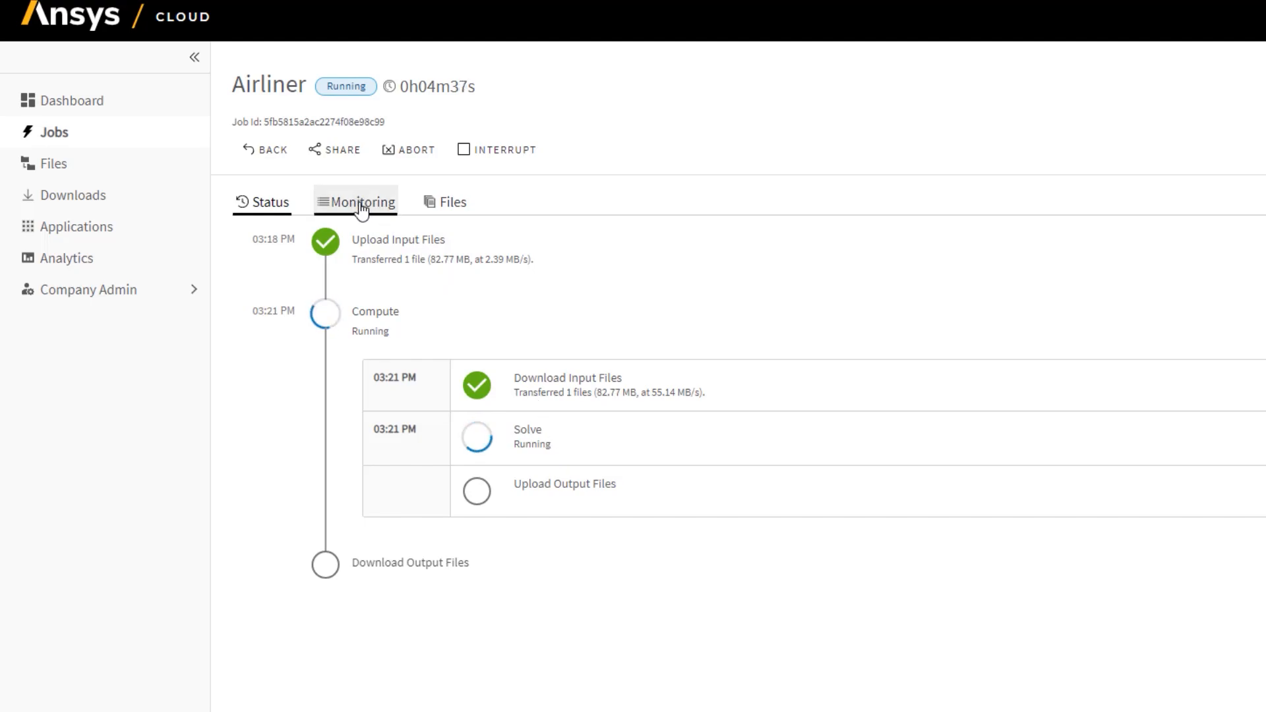
Browse Airliner's Analytics, Debug and convergence-residuals monitoring threads, displaying all messages
click(355, 202)
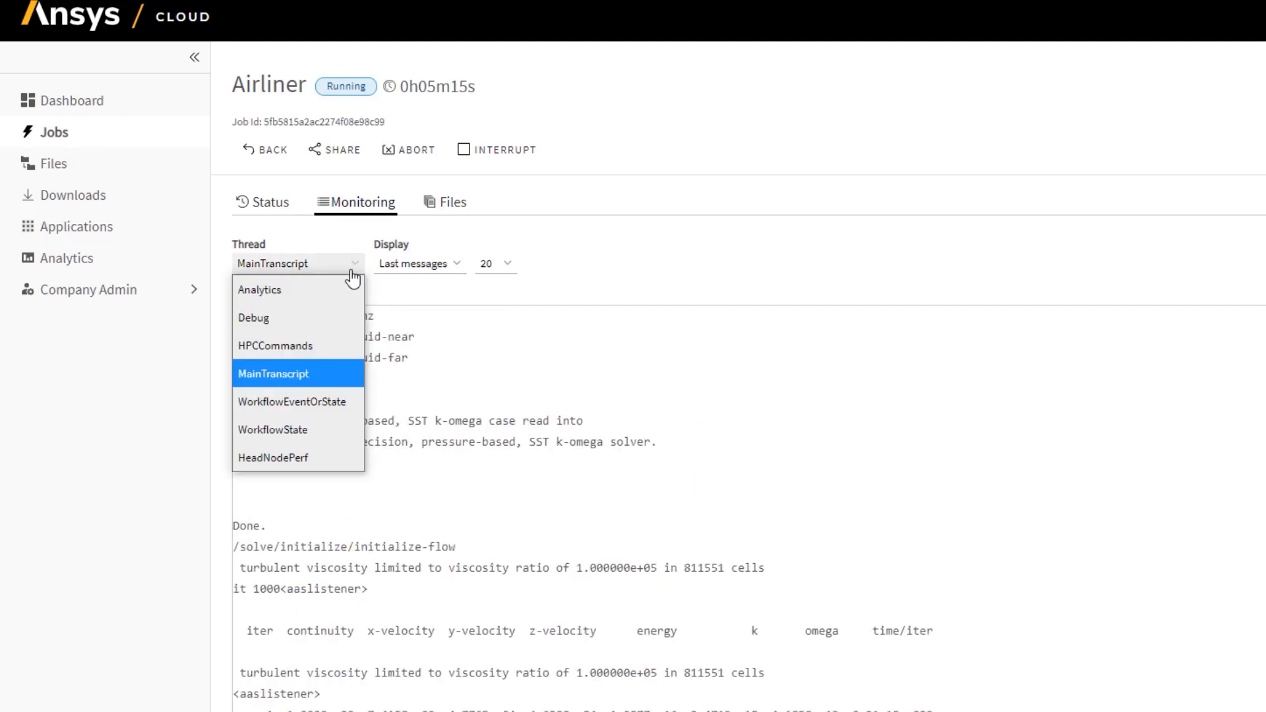
click(259, 291)
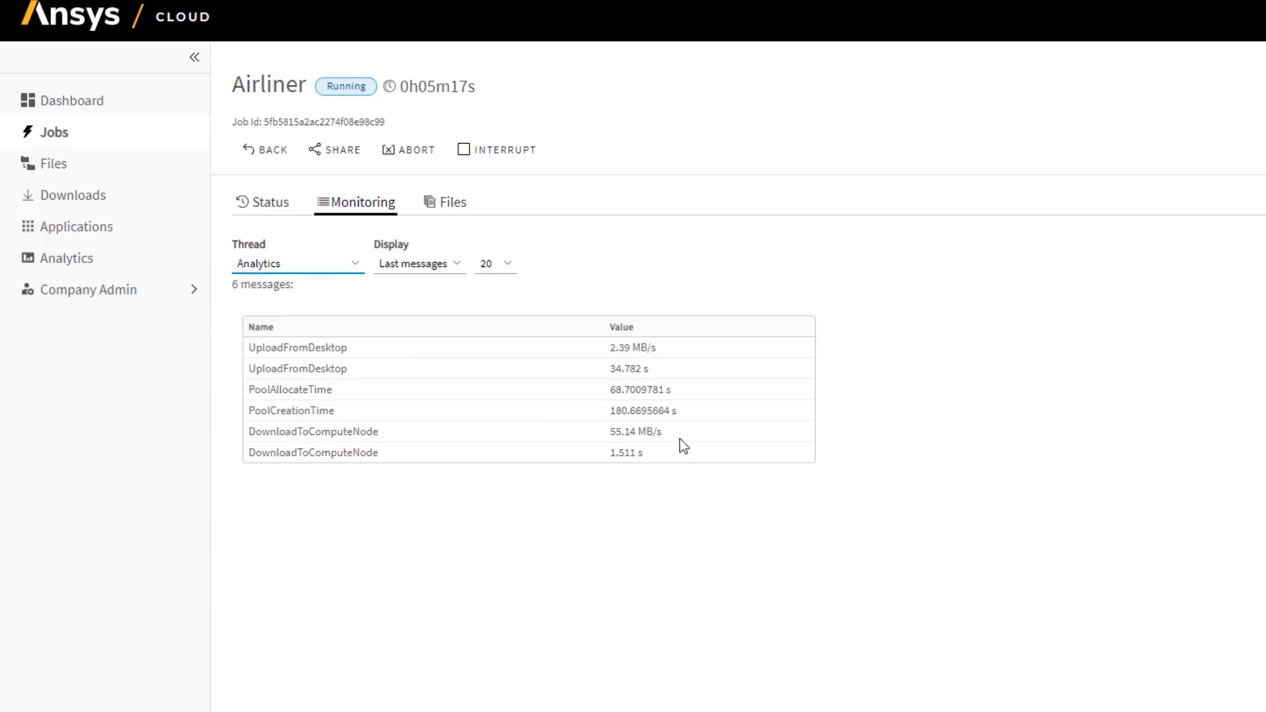
mouse_move(629, 449)
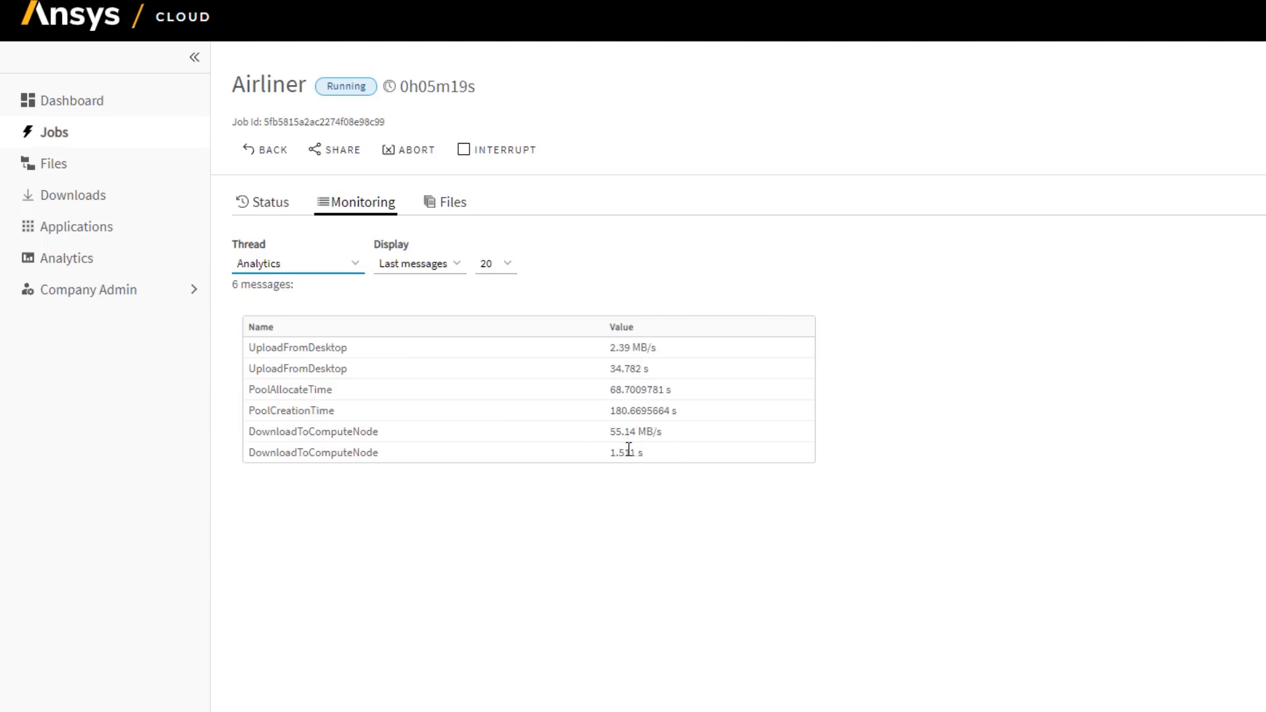
click(296, 263)
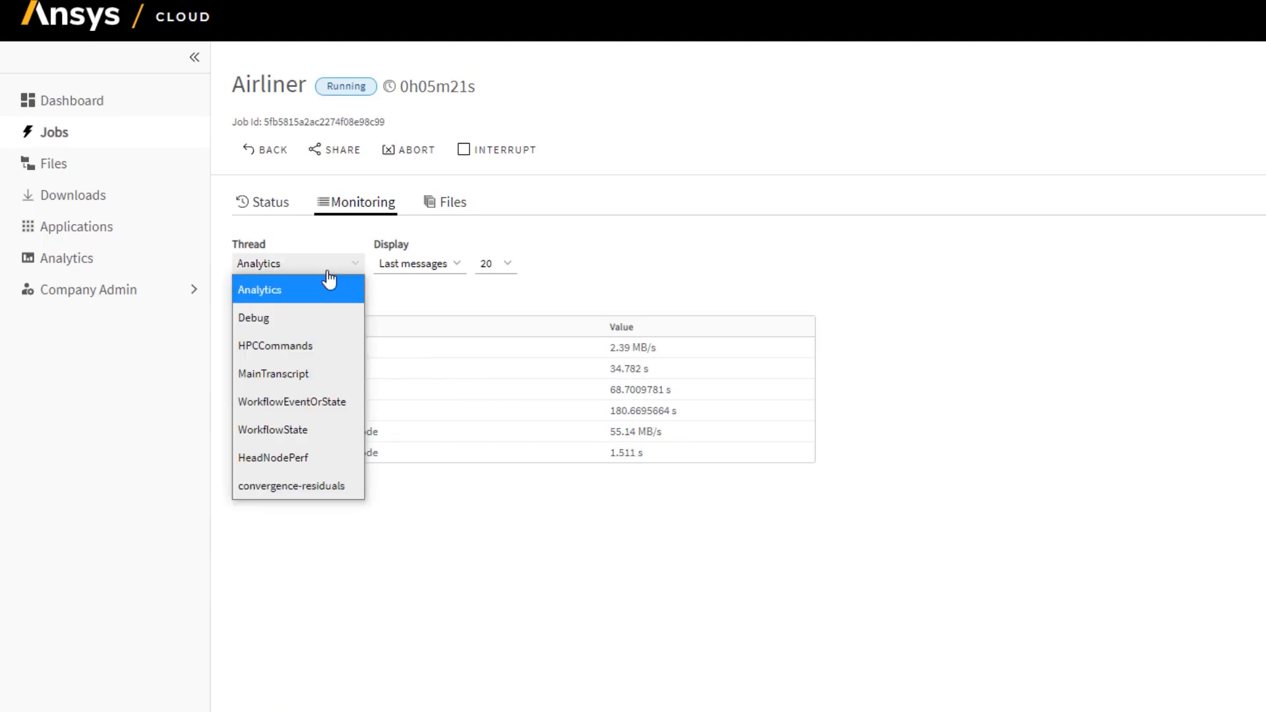
mouse_move(266, 315)
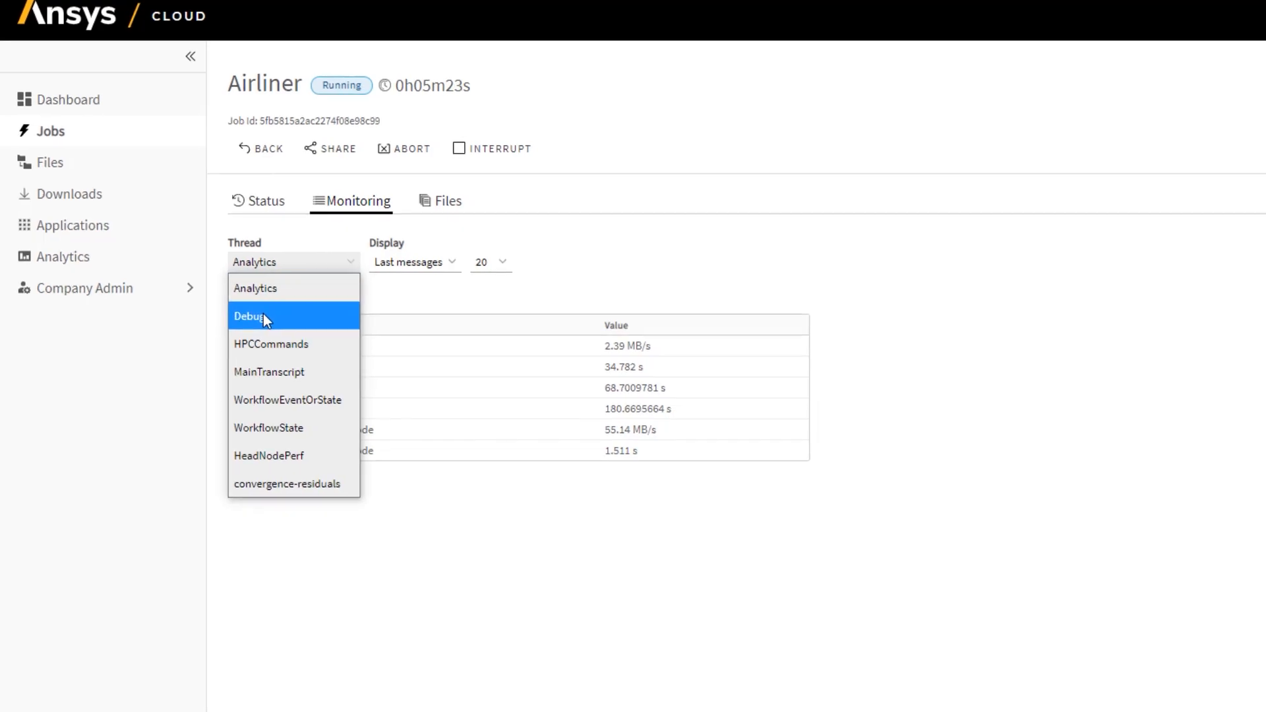
click(293, 315)
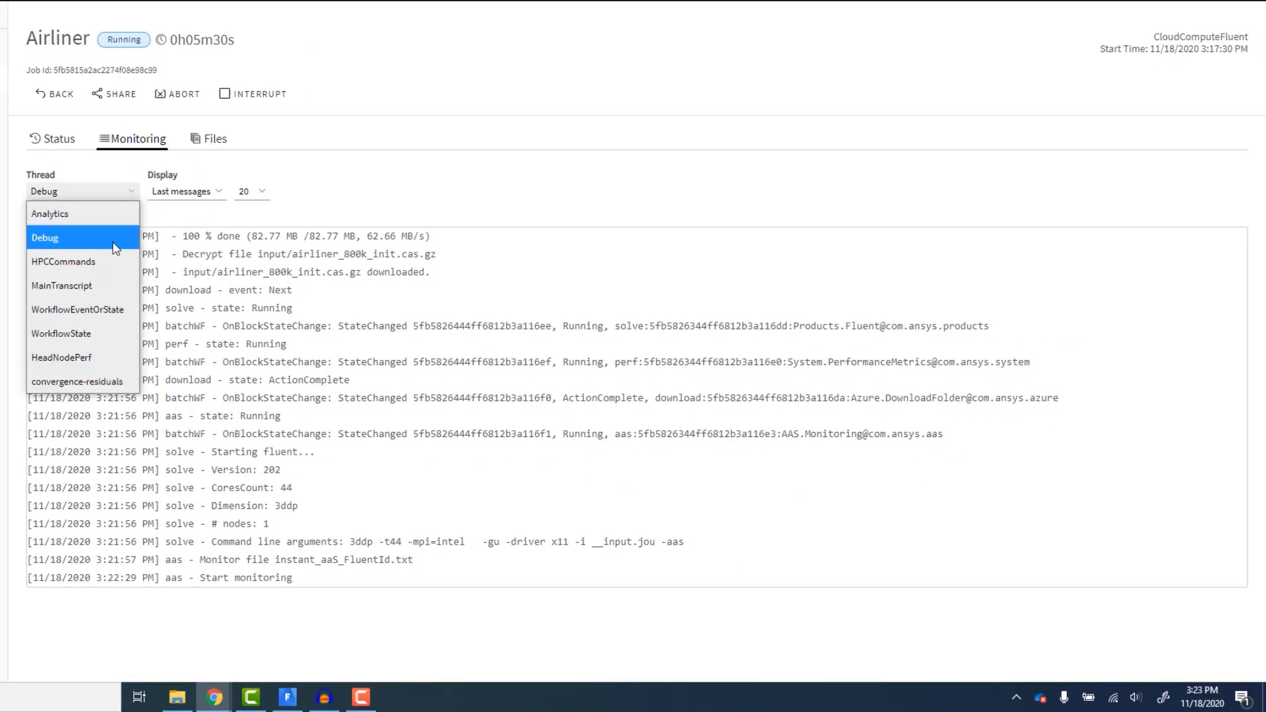
click(76, 382)
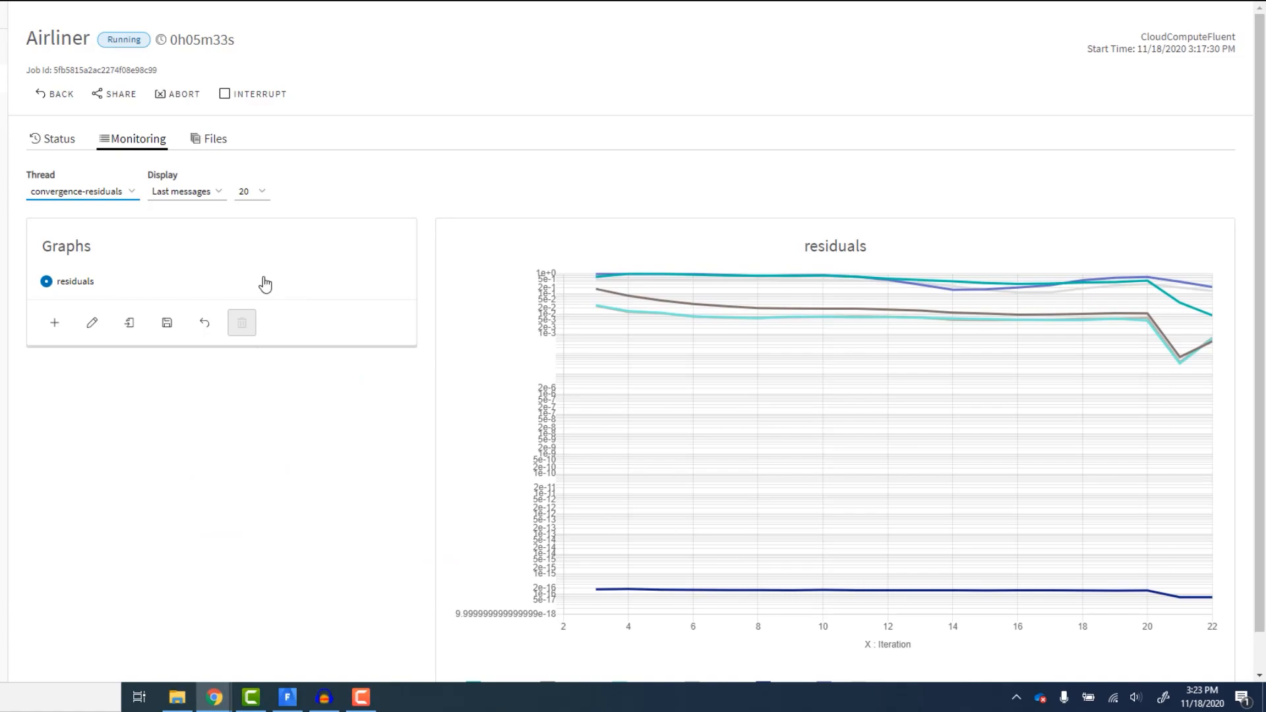
click(186, 191)
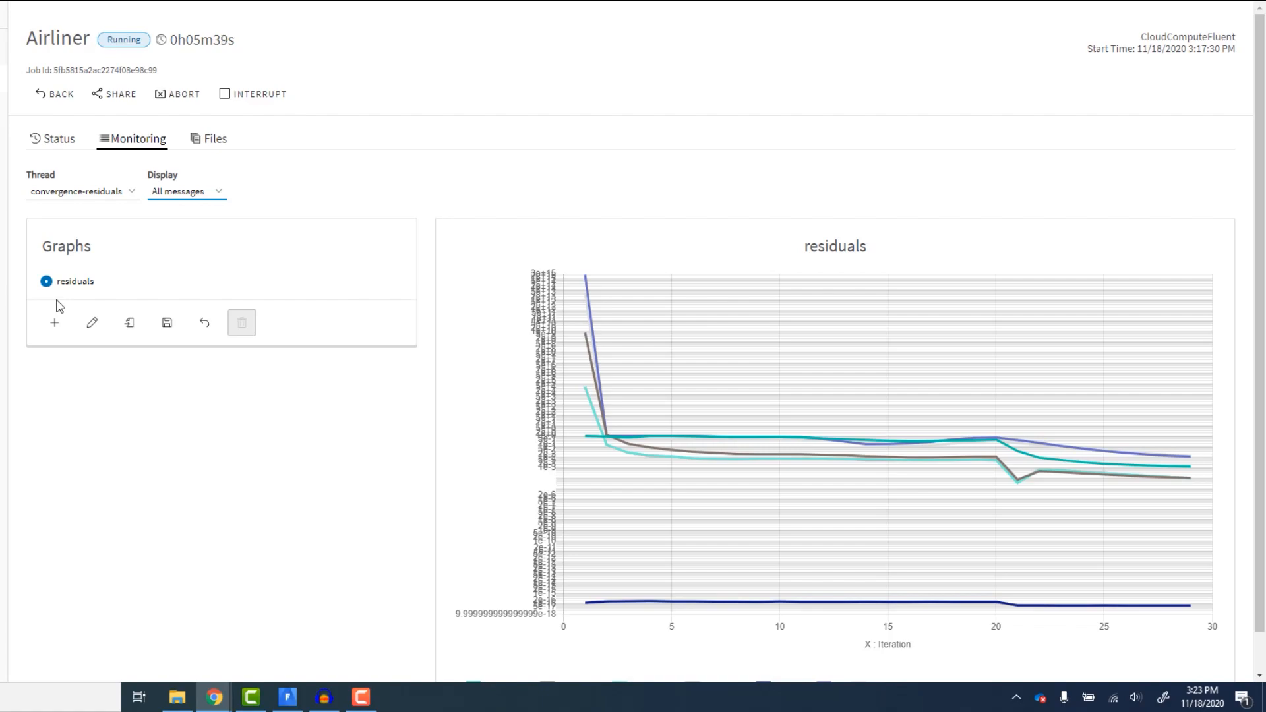
mouse_move(127, 197)
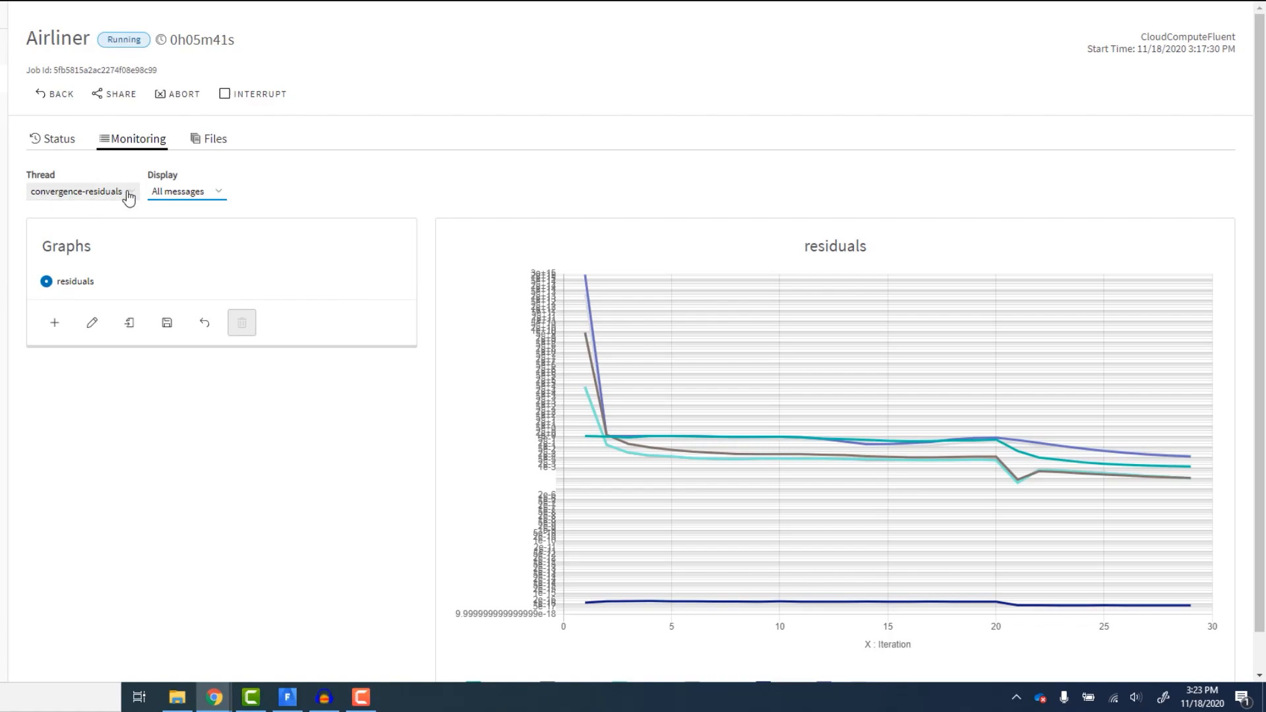
click(81, 191)
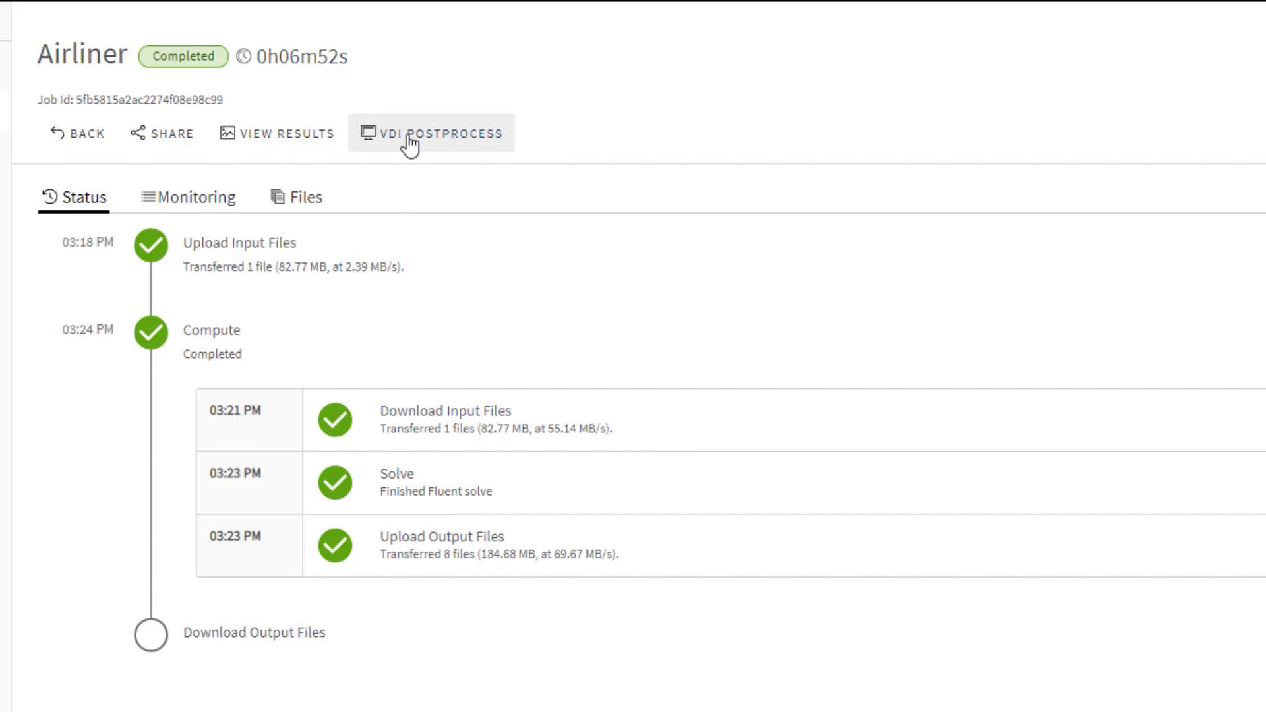
mouse_move(411, 144)
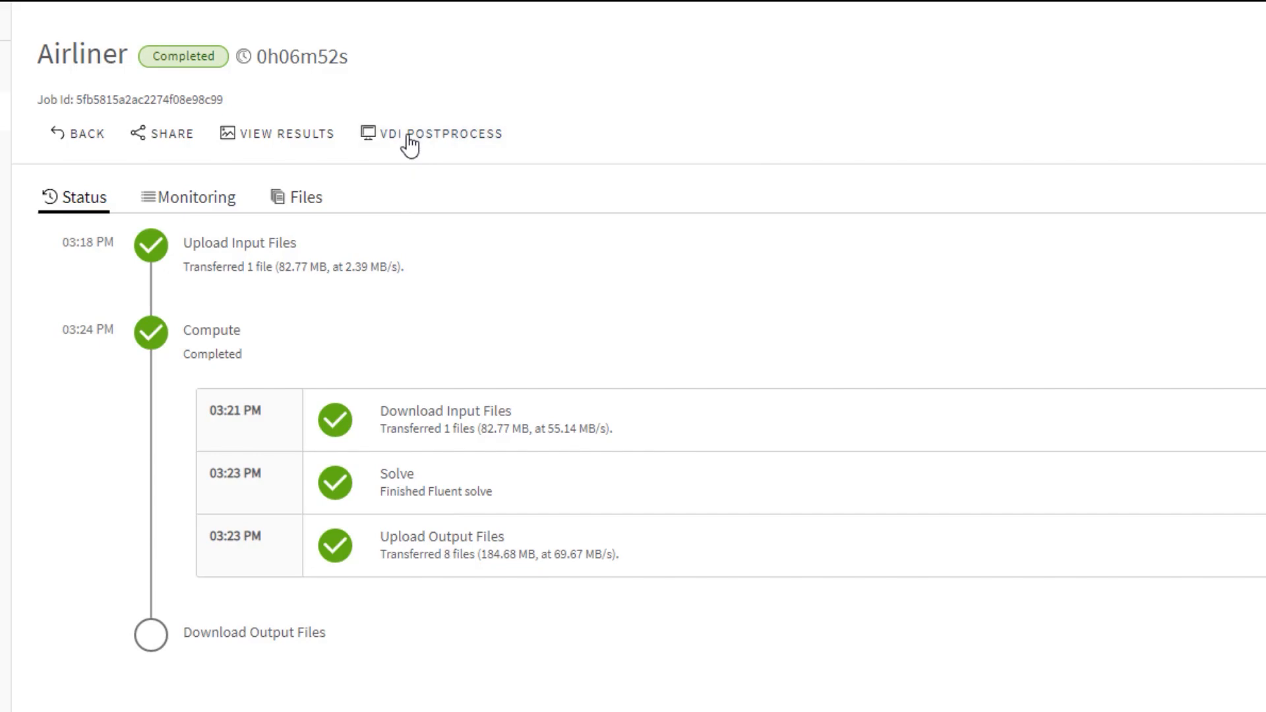
Start a 2020 R2 Desktop Postprocess session on the NV - 6 cores configuration
click(432, 134)
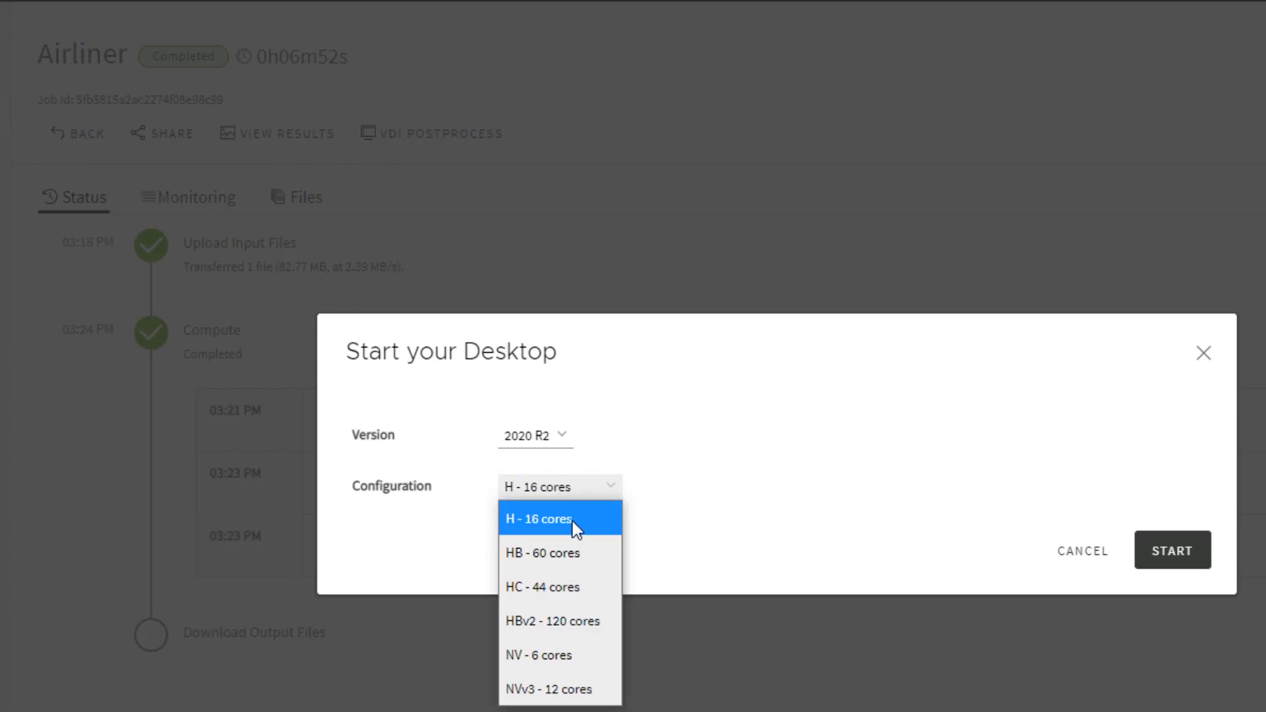
mouse_move(540, 655)
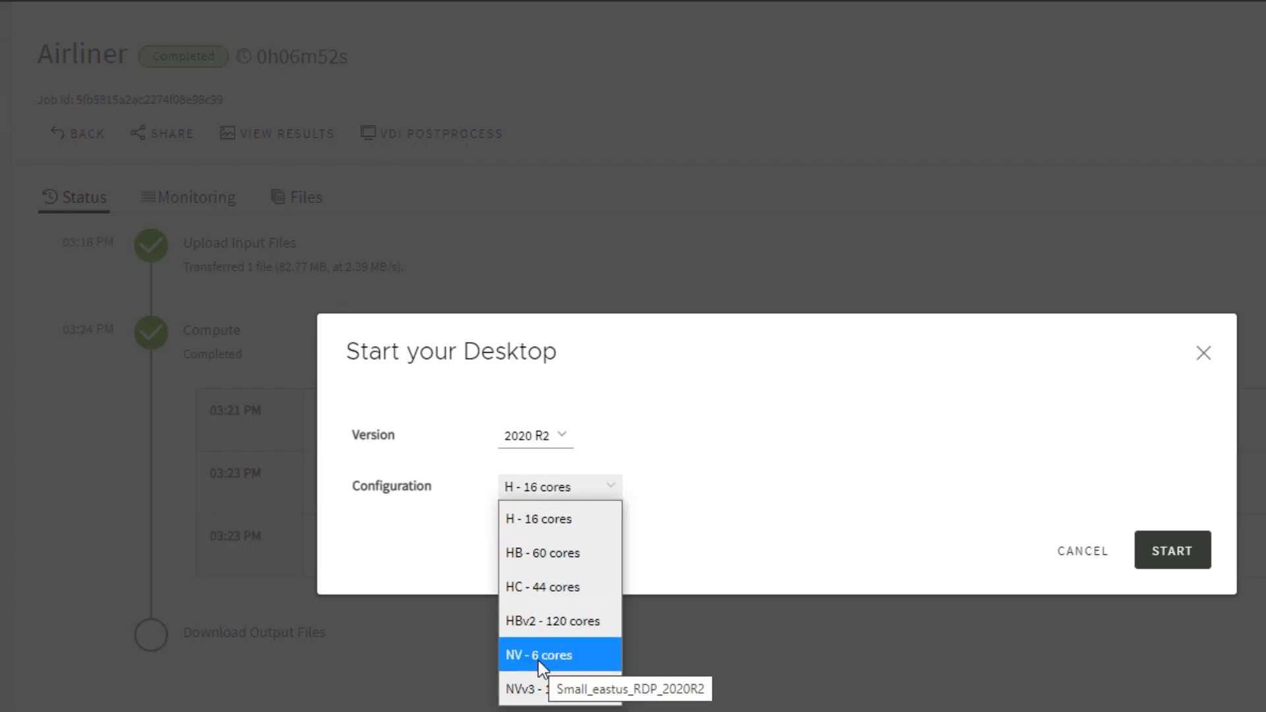
click(559, 654)
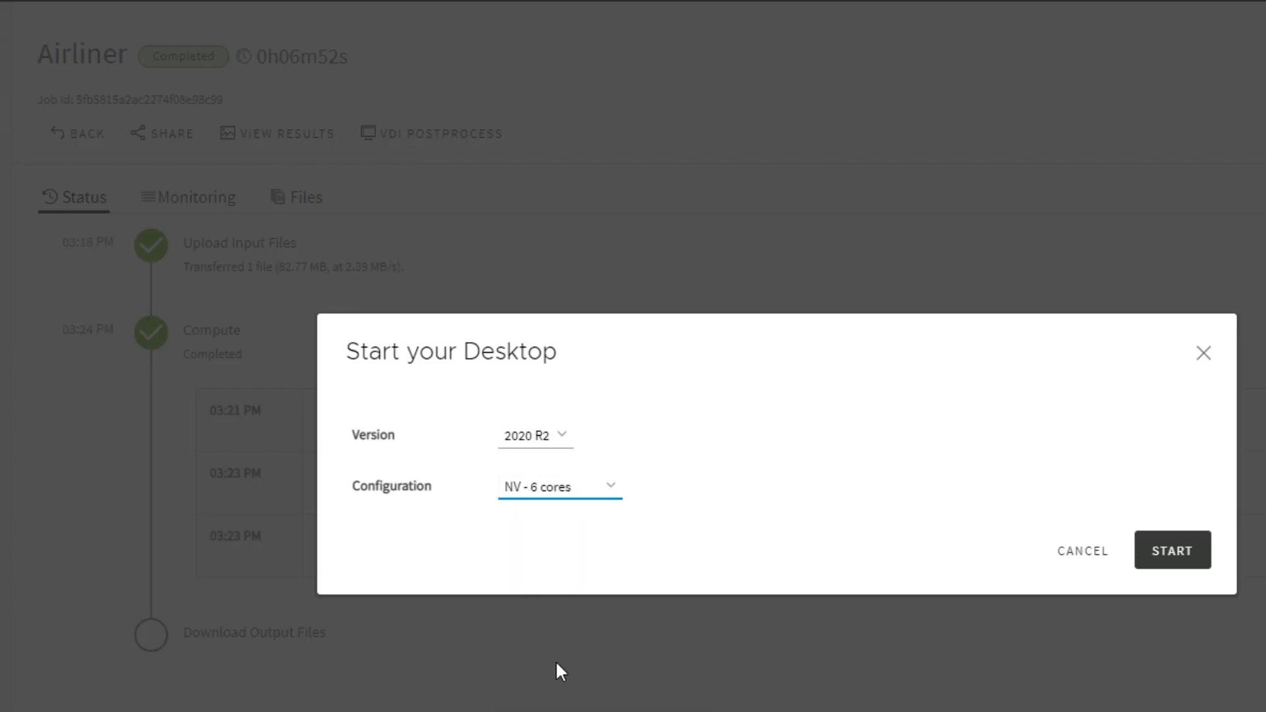
click(1172, 550)
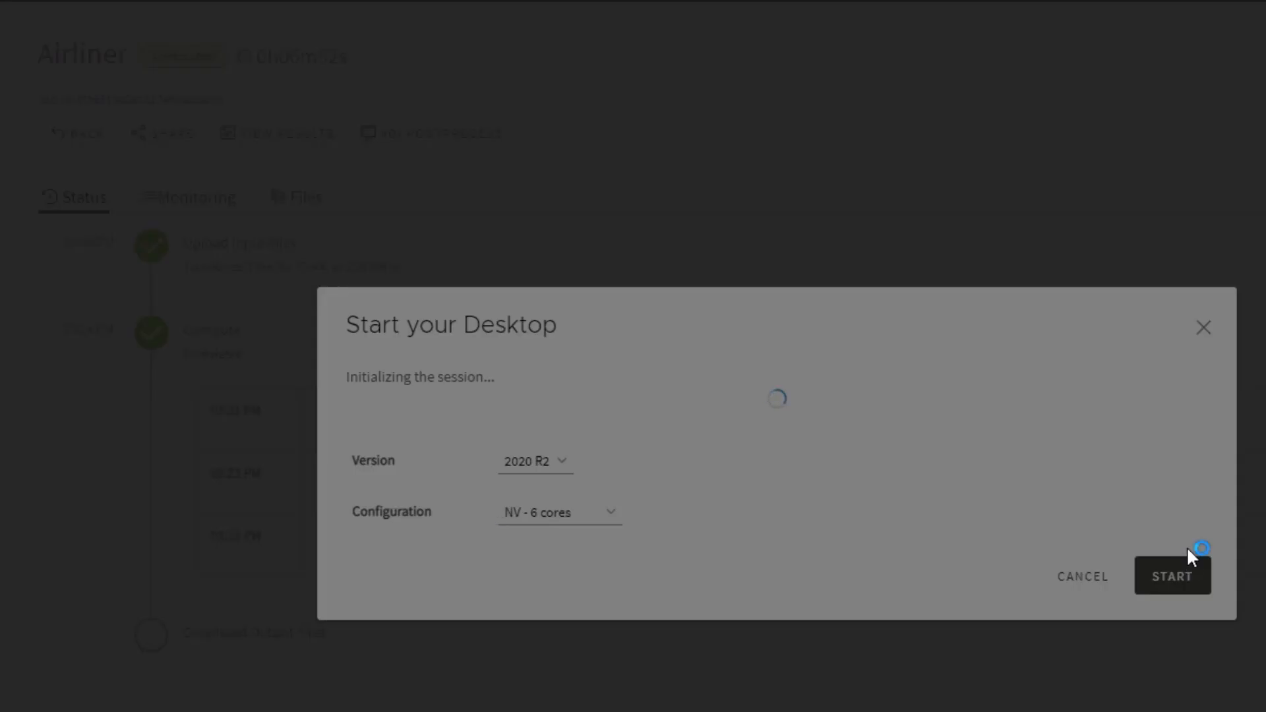
click(1172, 576)
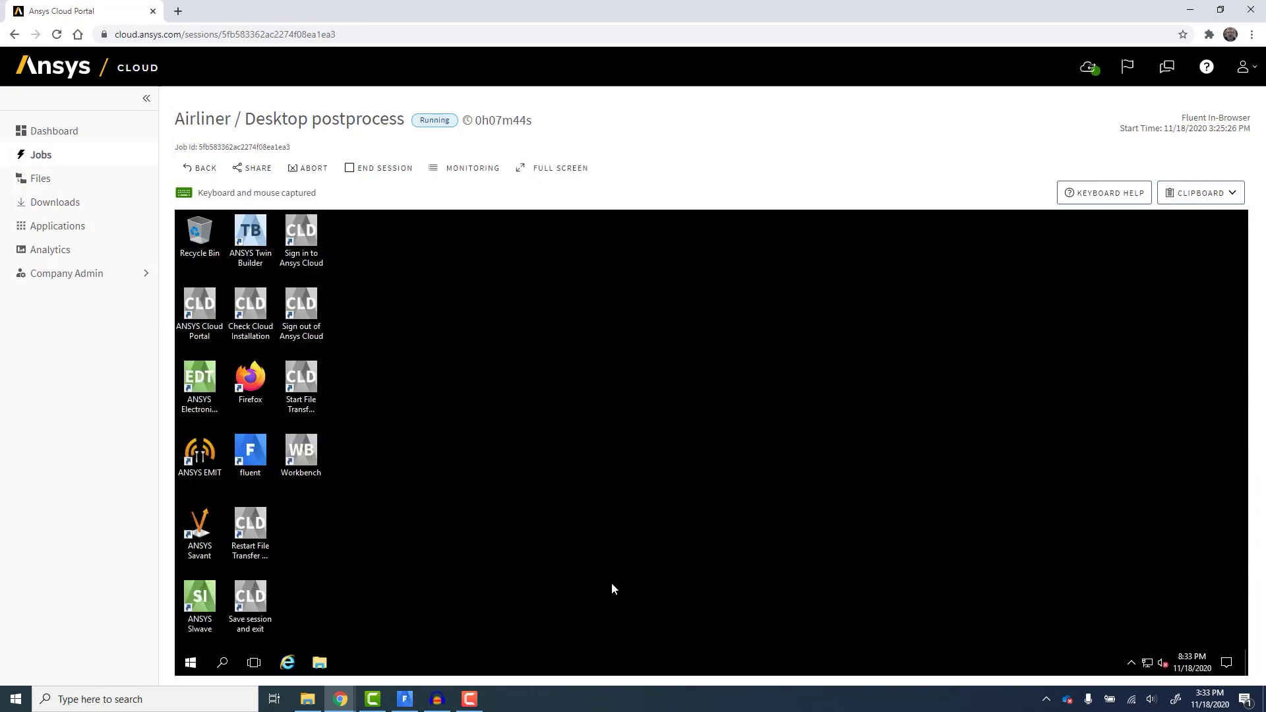
Launch Fluent from the remote desktop icon and switch the session to full screen
double_click(250, 449)
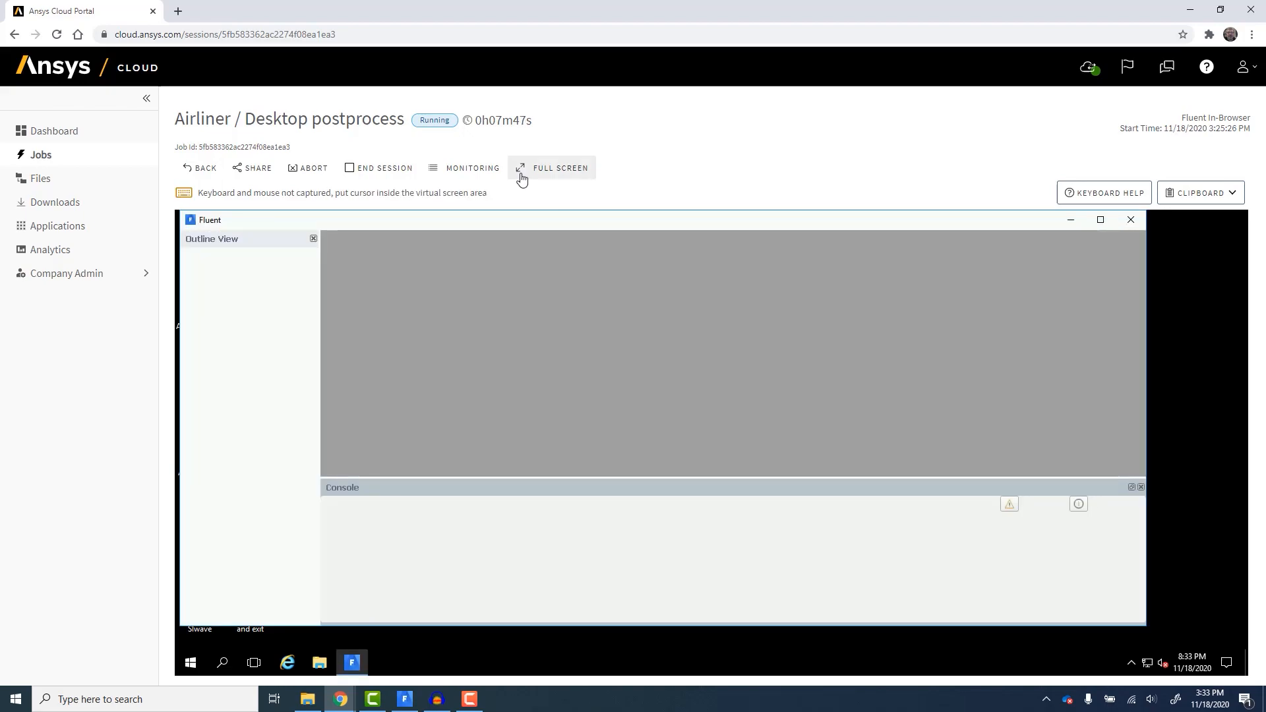
click(553, 168)
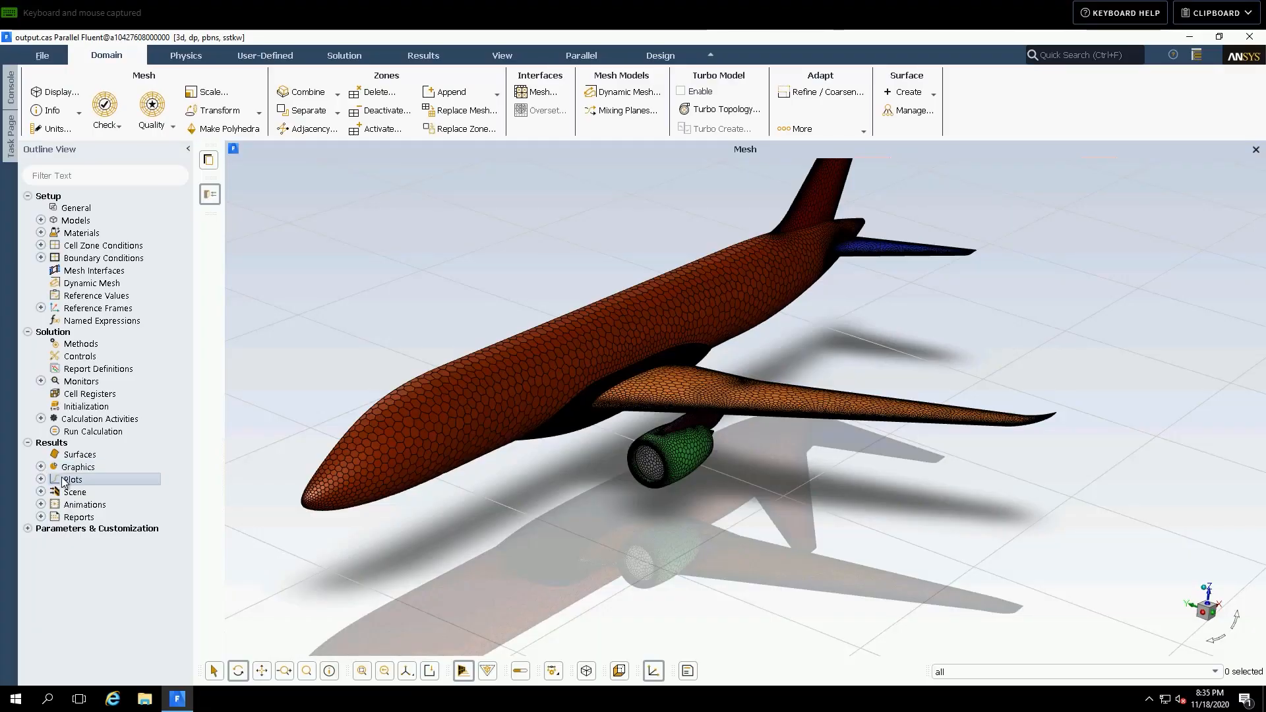
Create contour-1, a filled static pressure contour on the airliner, and display it
double_click(73, 480)
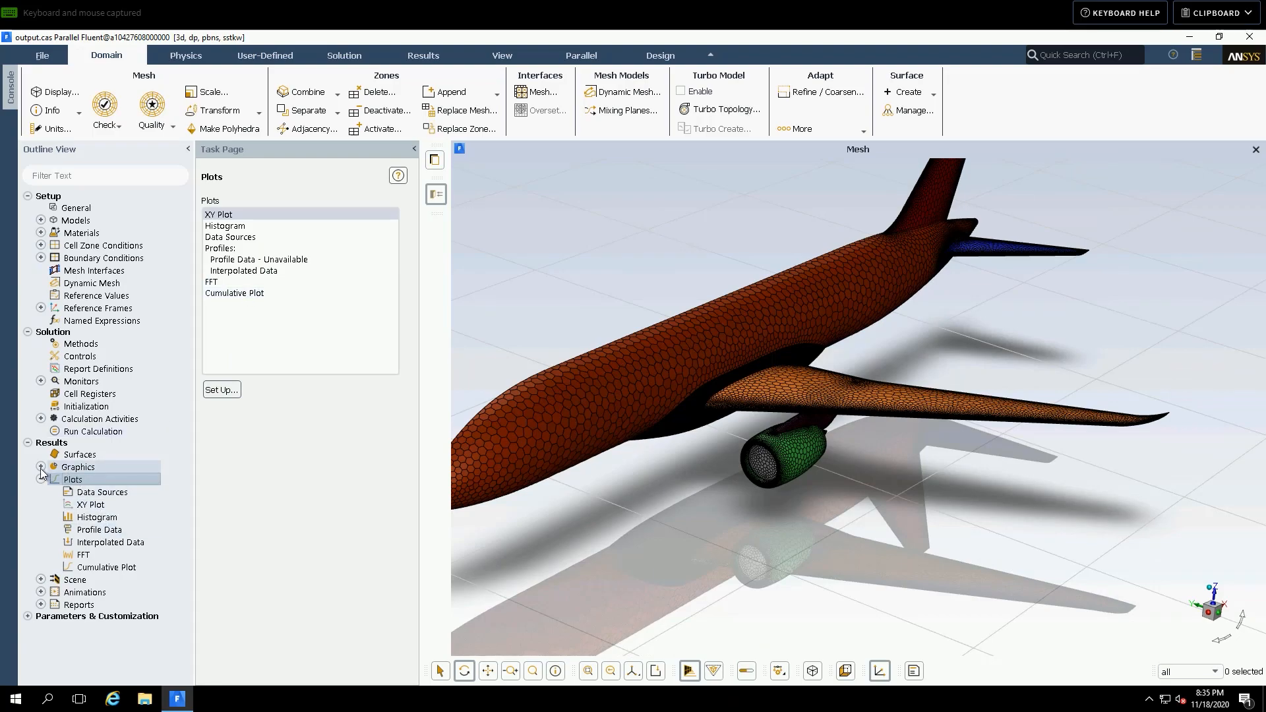
click(41, 467)
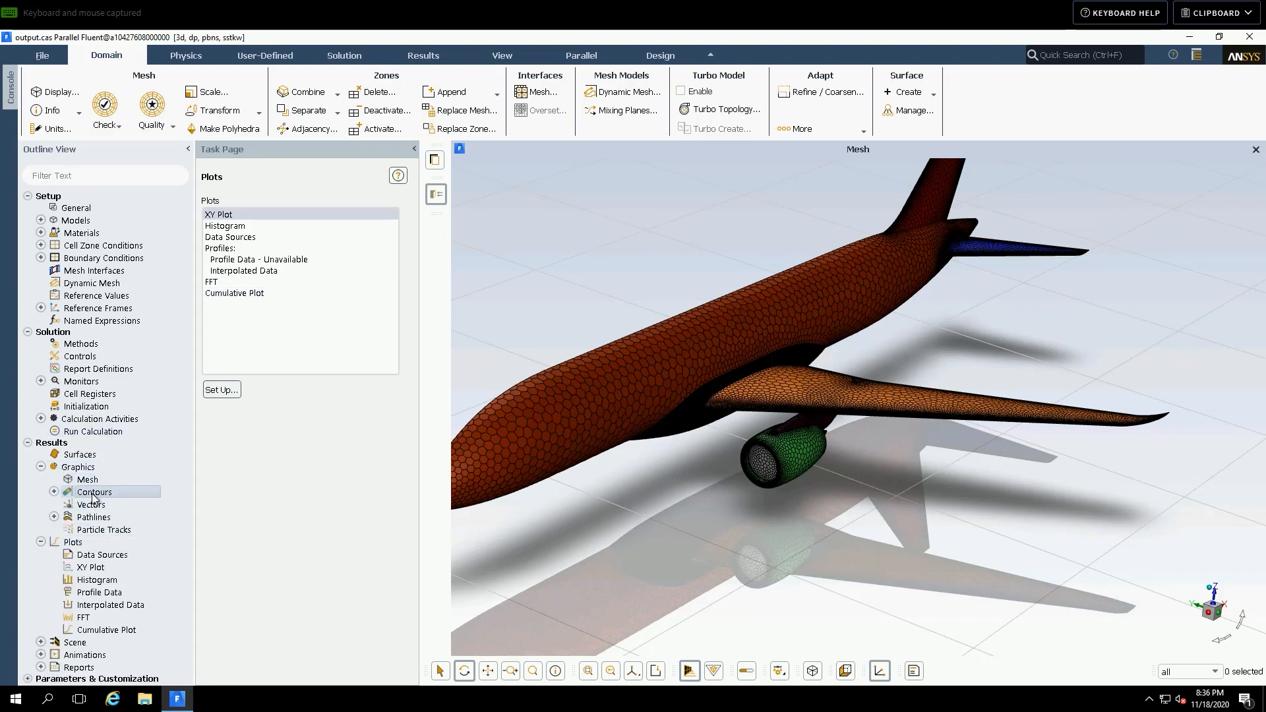
double_click(94, 492)
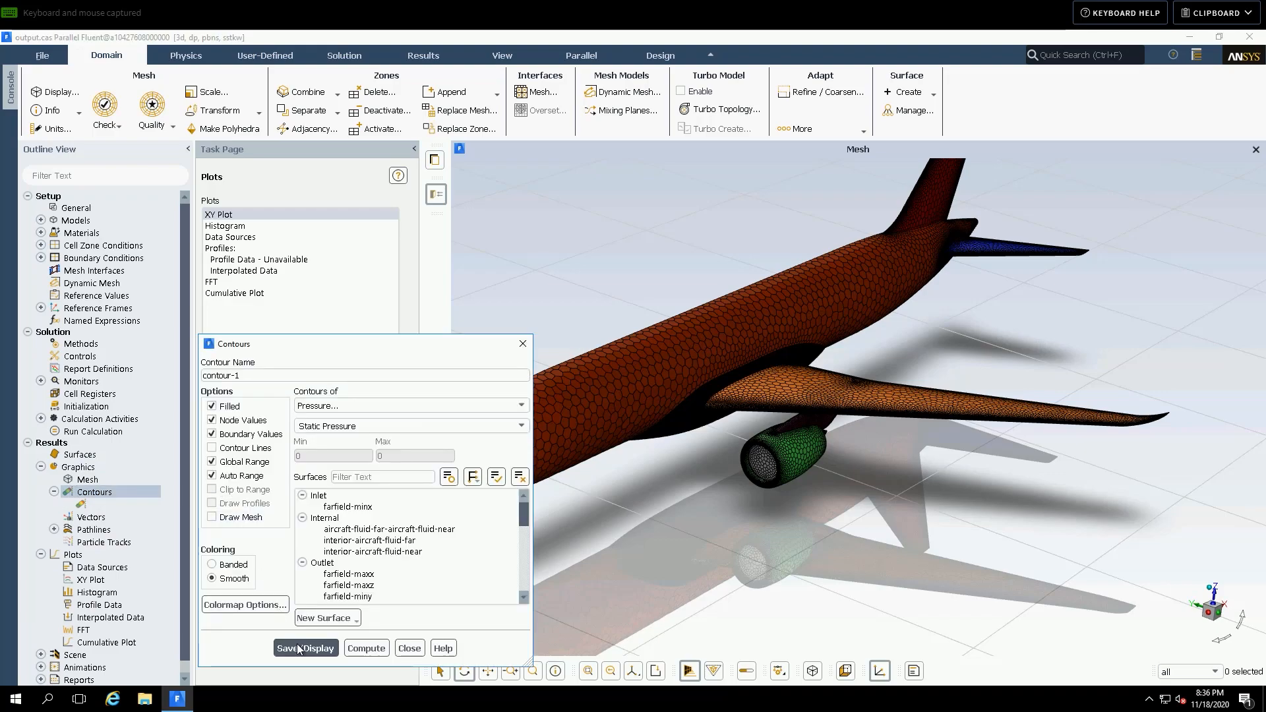
click(306, 648)
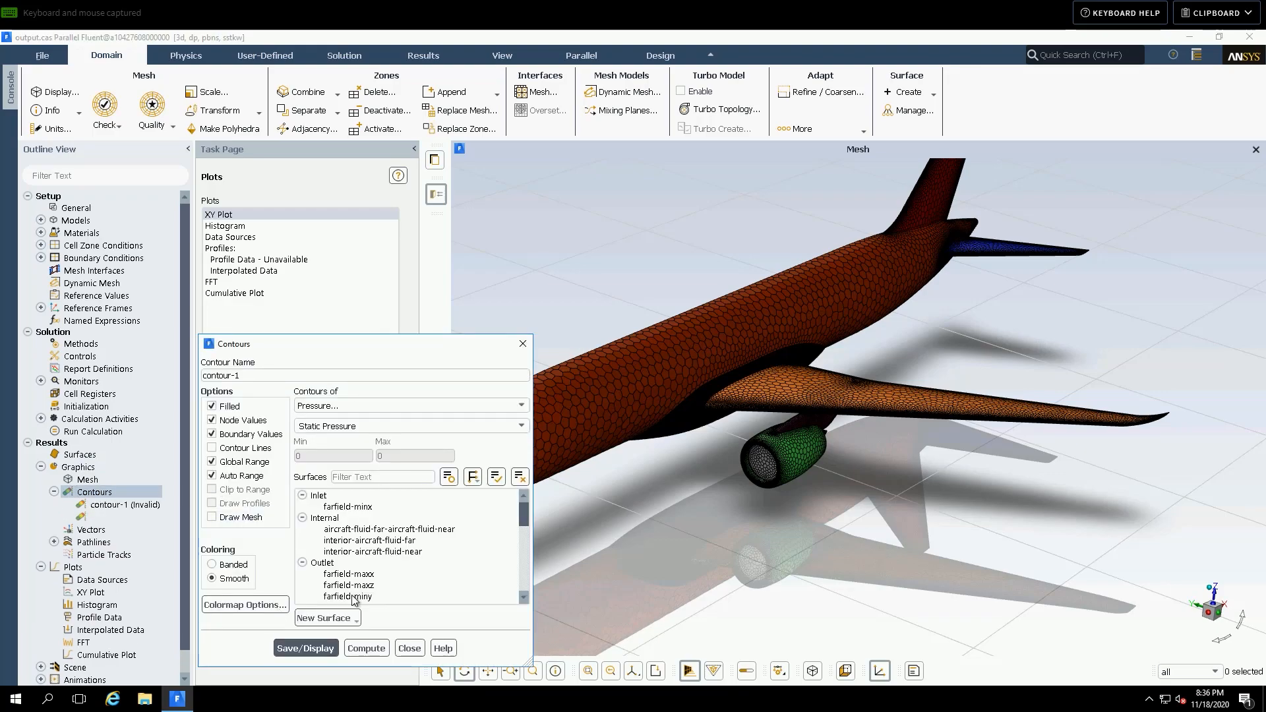
click(305, 648)
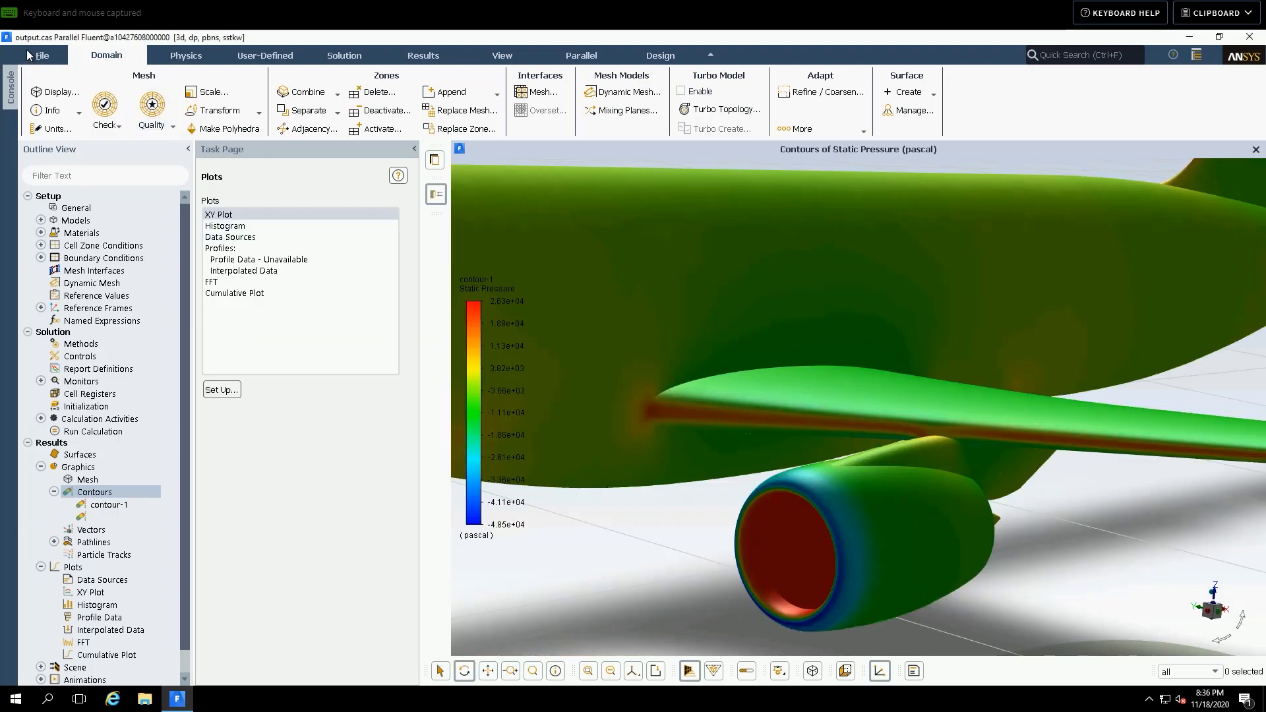
Save the contour view as a JPEG picture named 'pressure' in Ansys Cloud Drive
click(41, 55)
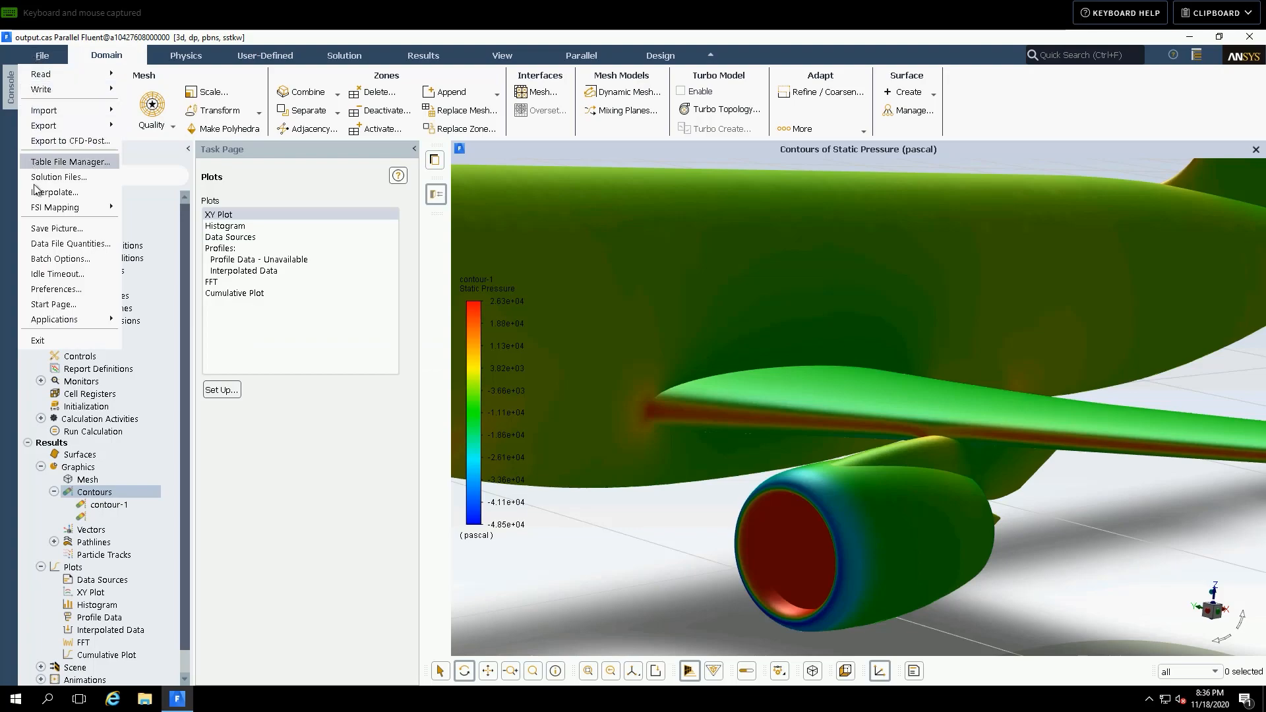
click(57, 228)
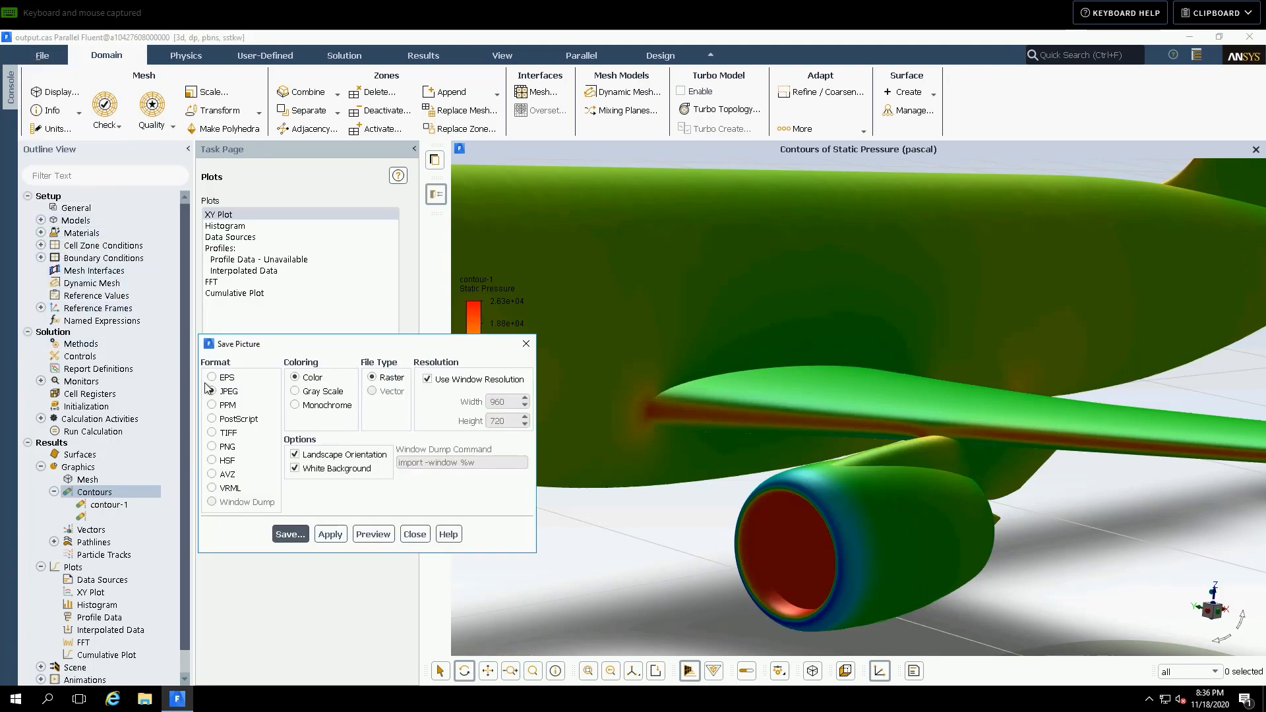
click(212, 391)
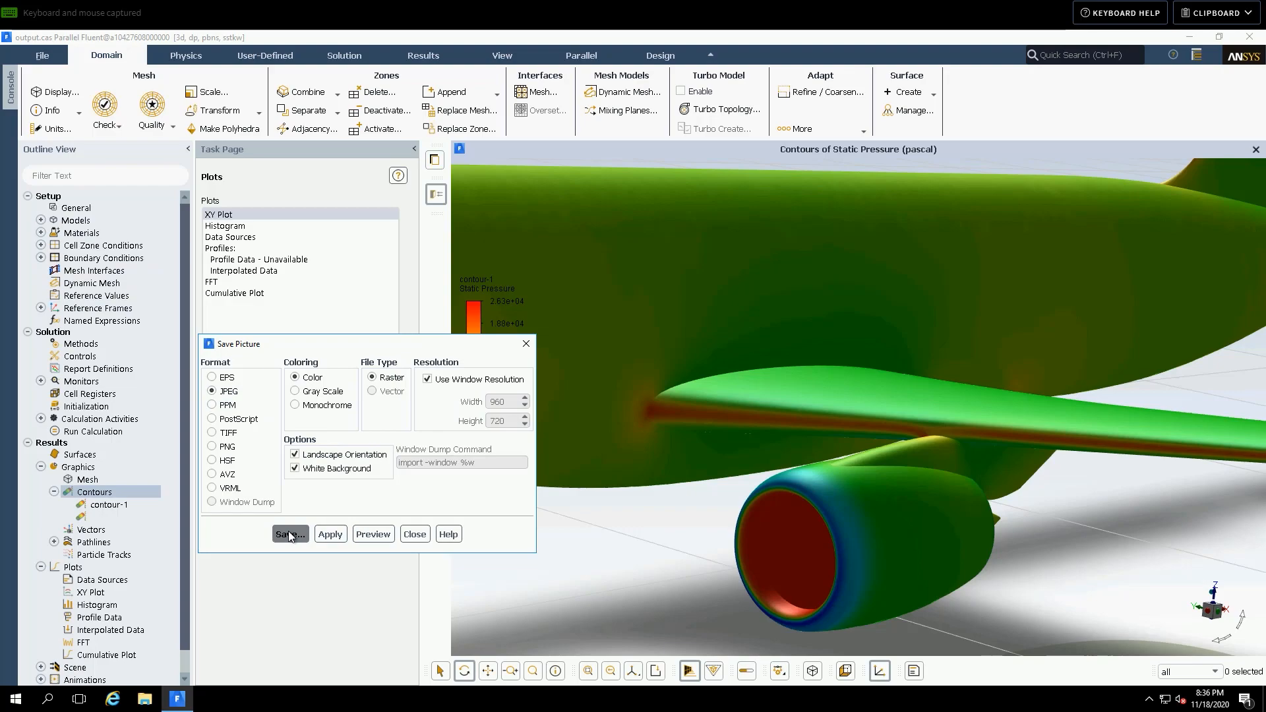
click(289, 533)
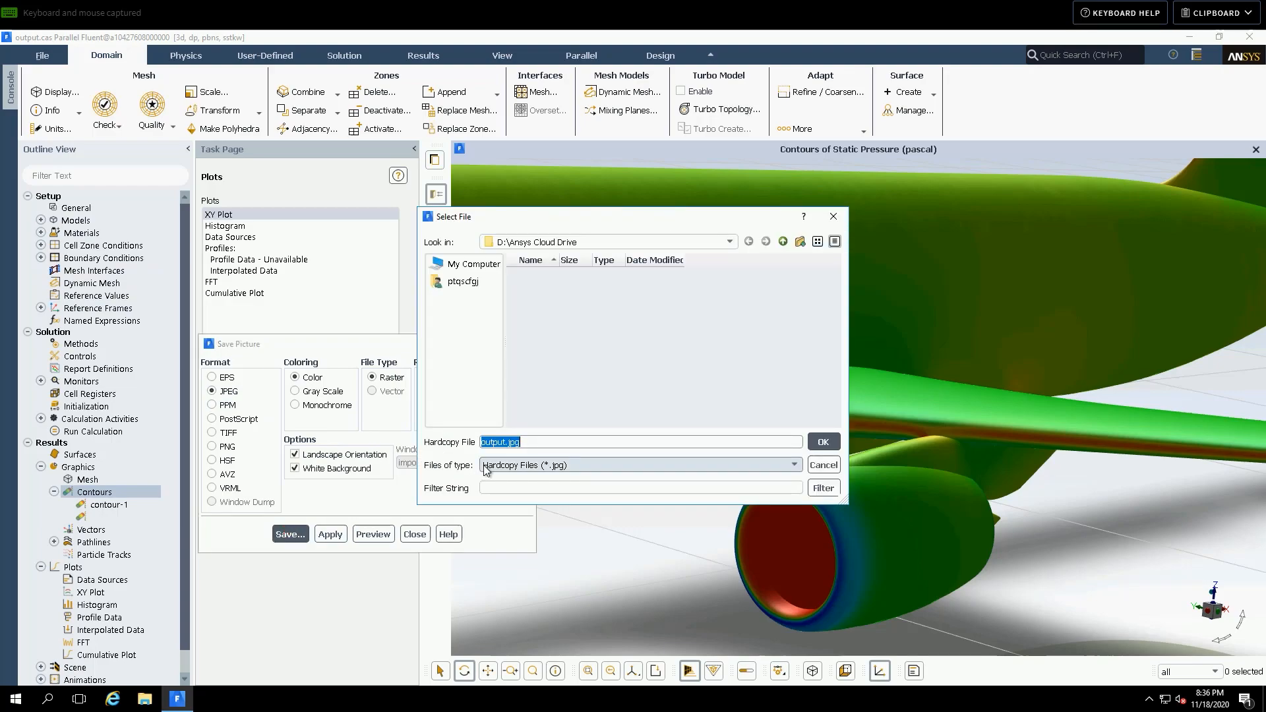
text(pressure)
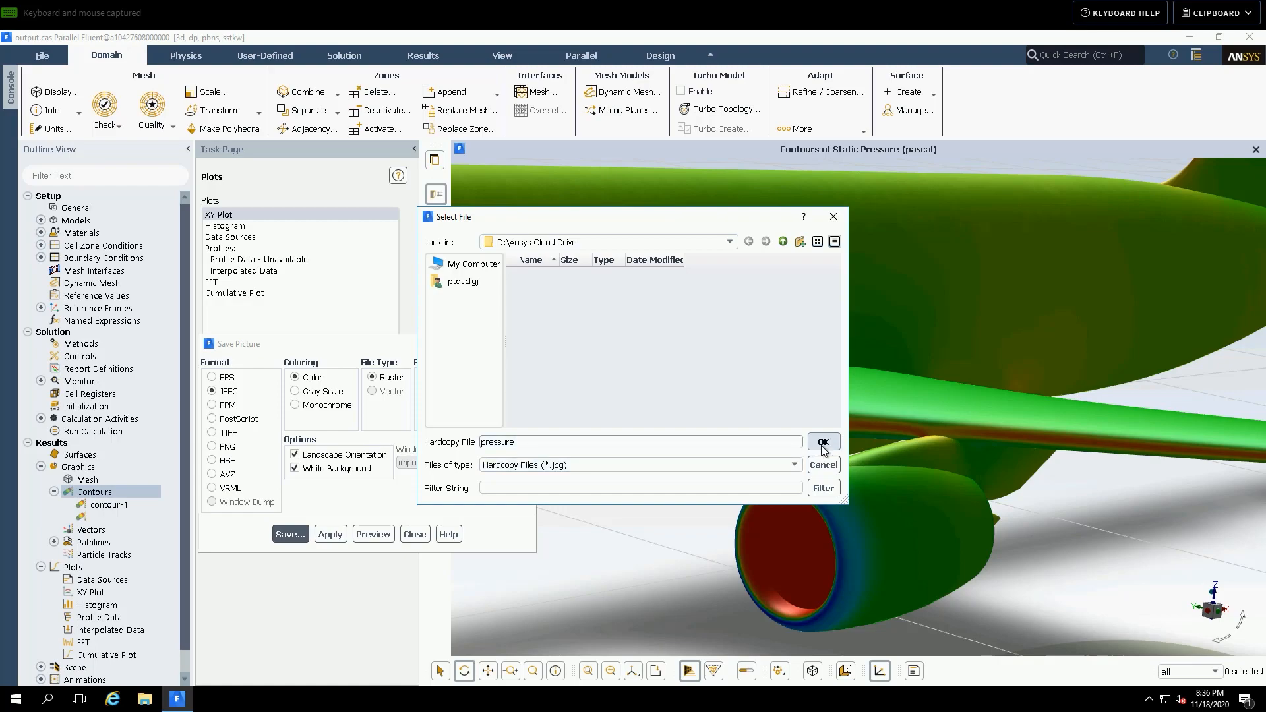
click(823, 442)
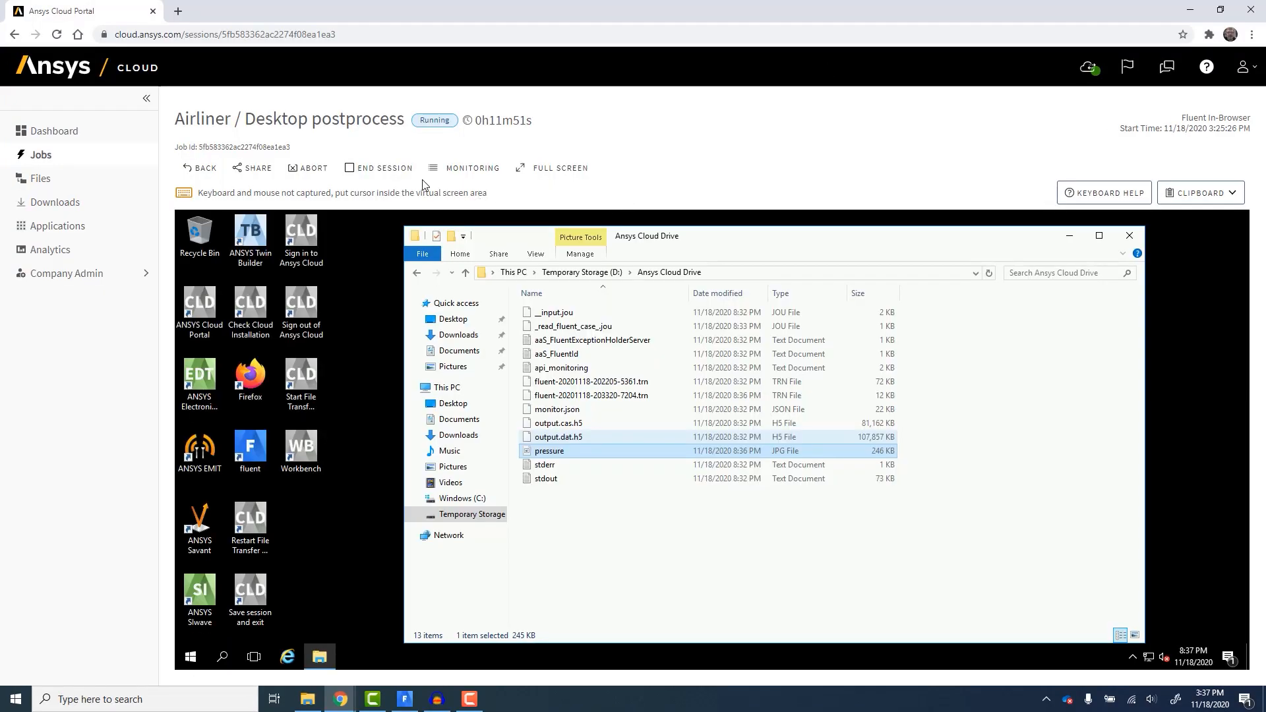
End the remote desktop session
click(383, 168)
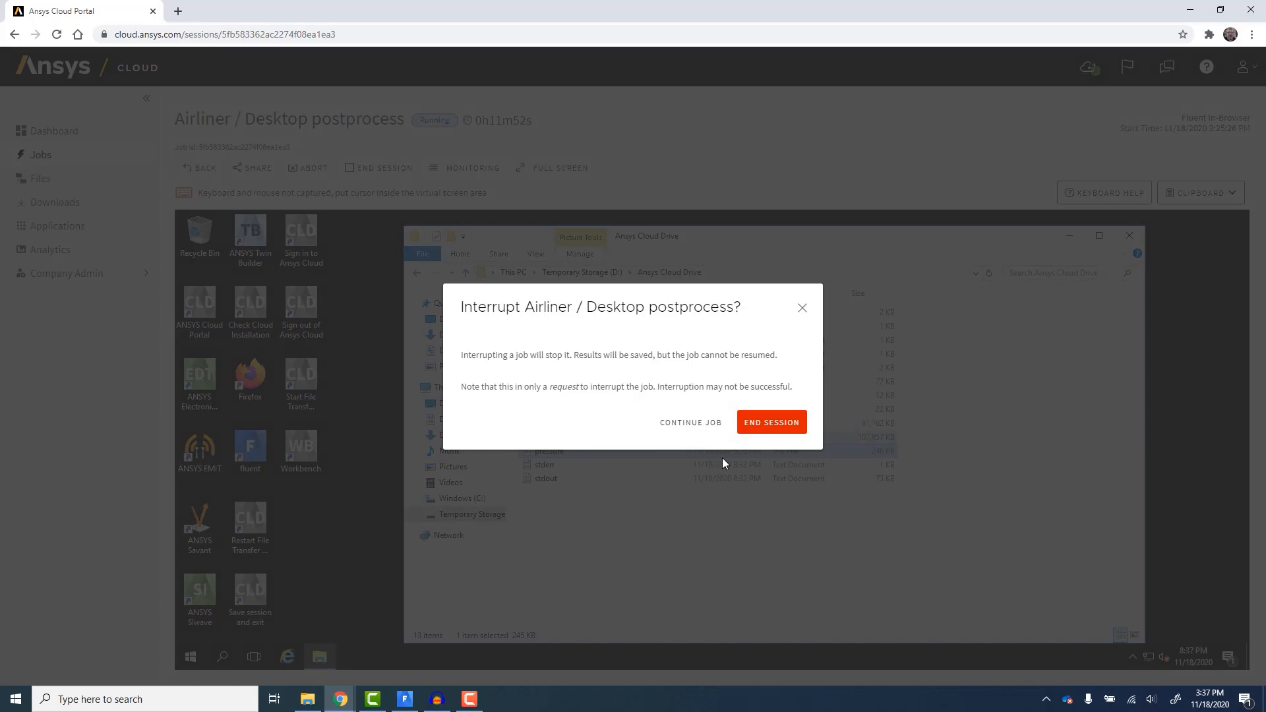
click(769, 421)
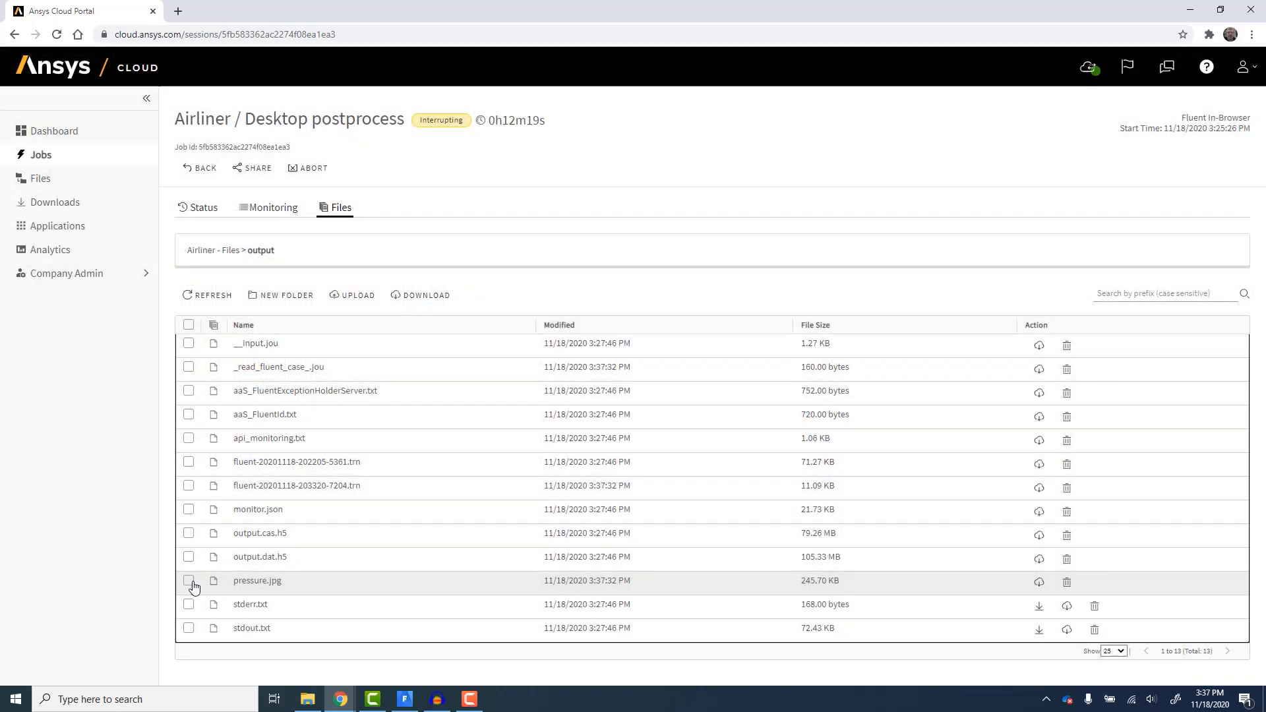
Download pressure.jpg from Files to the local Desktop folder
click(190, 580)
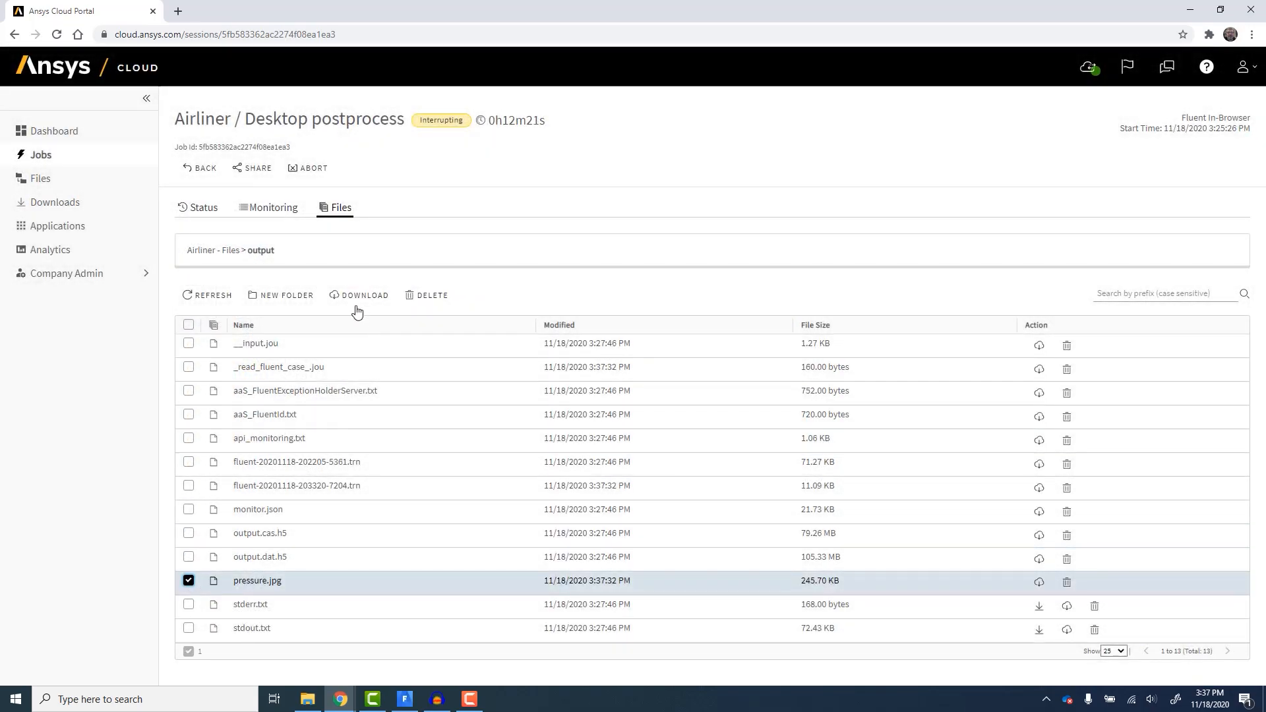
click(359, 295)
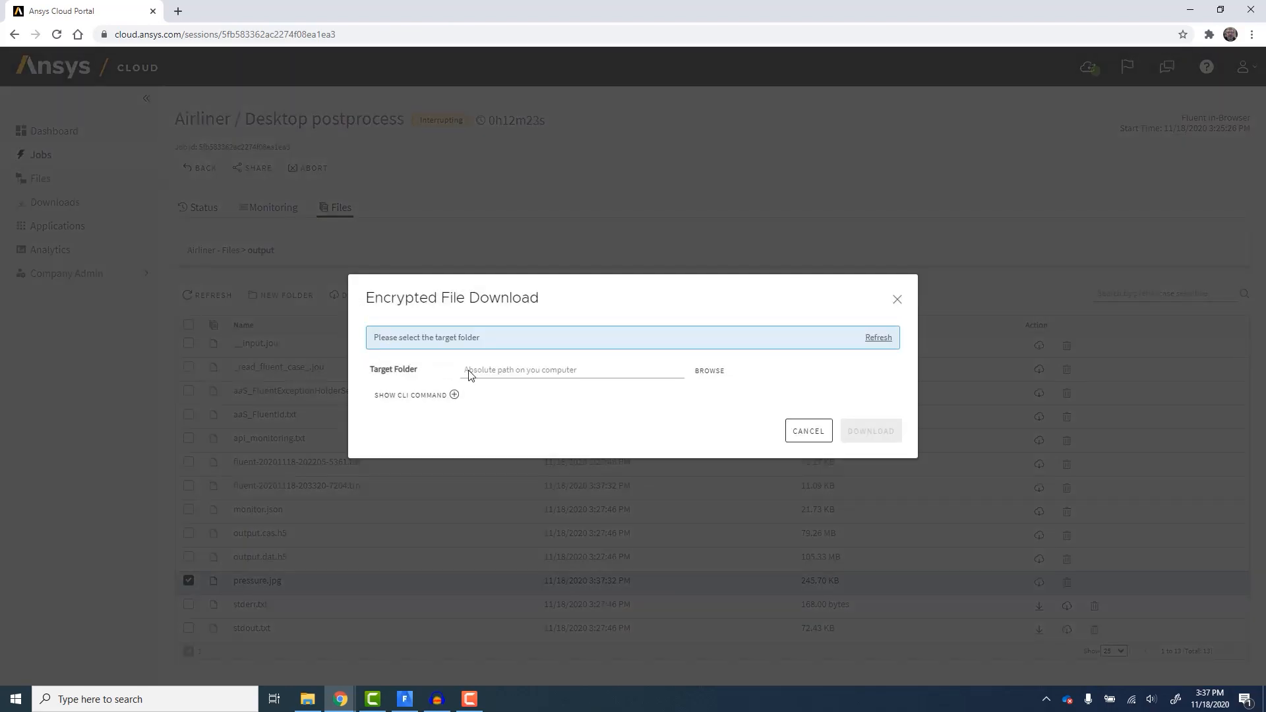
click(708, 370)
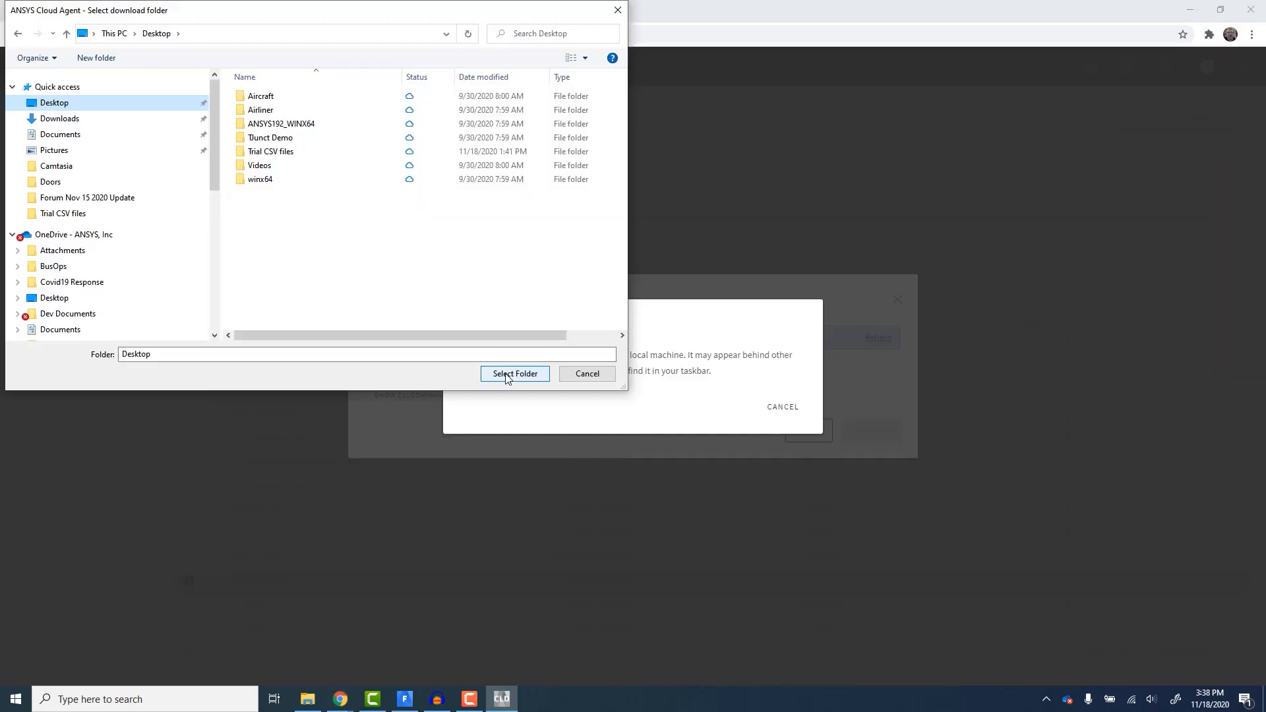
click(514, 373)
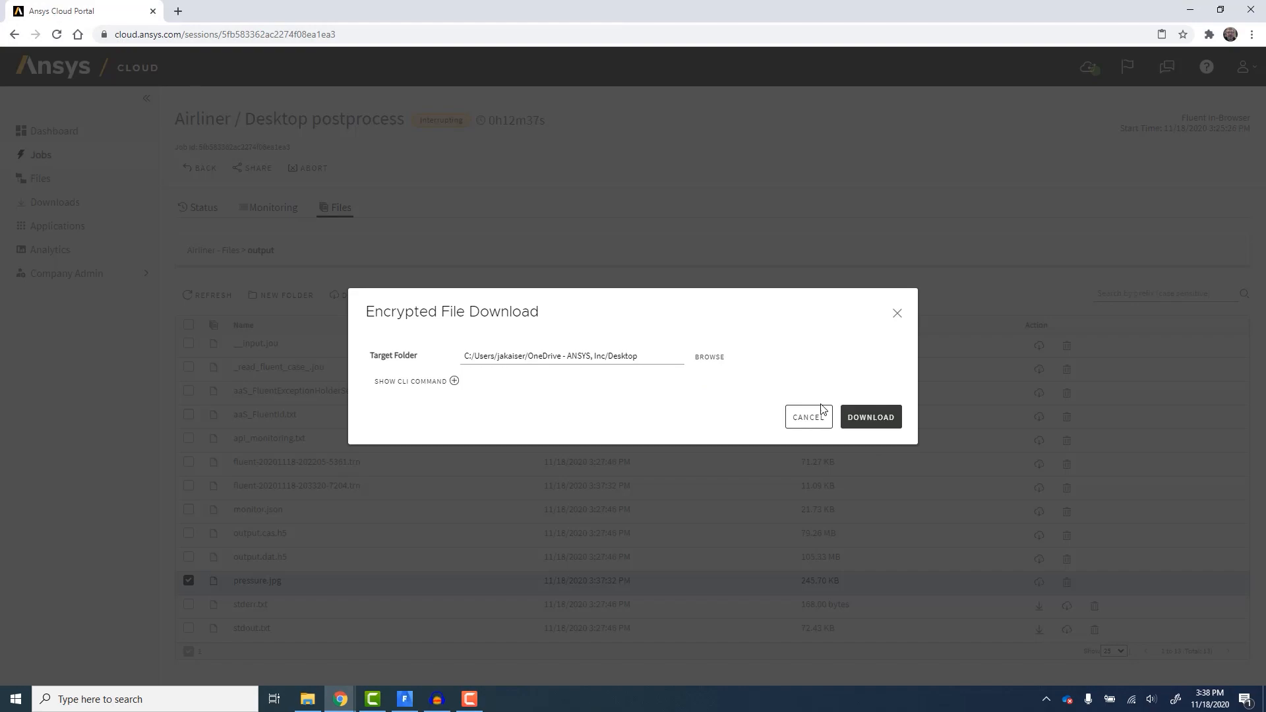
click(870, 417)
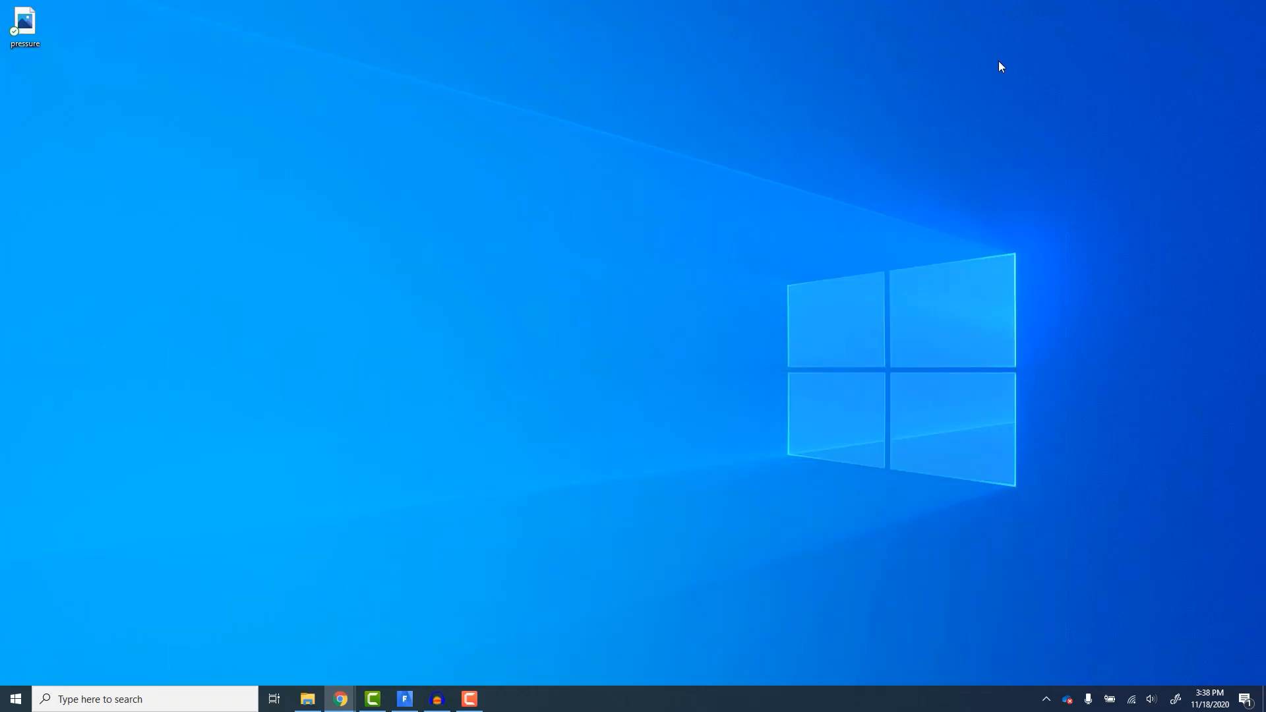
Open the downloaded pressure.jpg from the desktop in Windows Photos
double_click(25, 22)
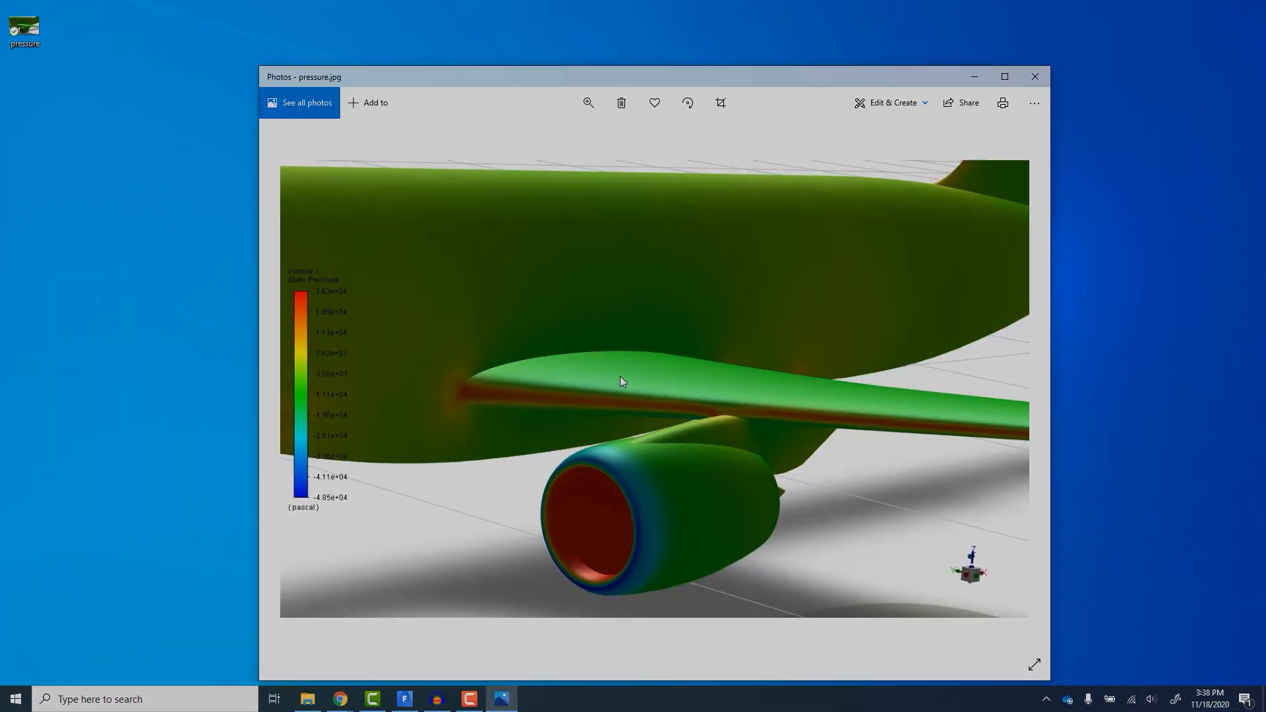